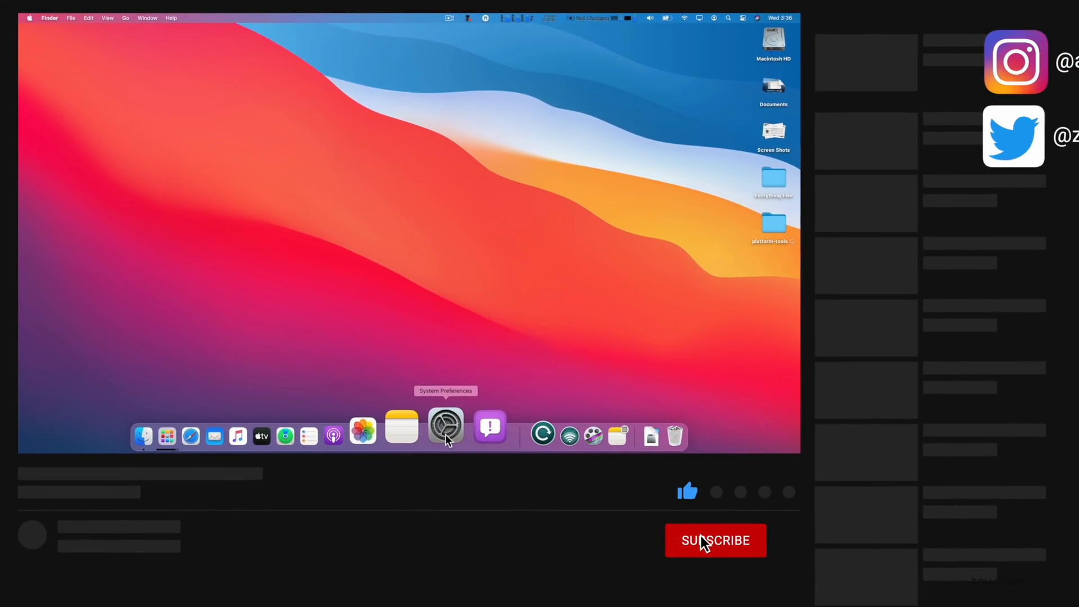
- Open System Preferences from the Dock to show the grid of preference panes
left_click(715, 540)
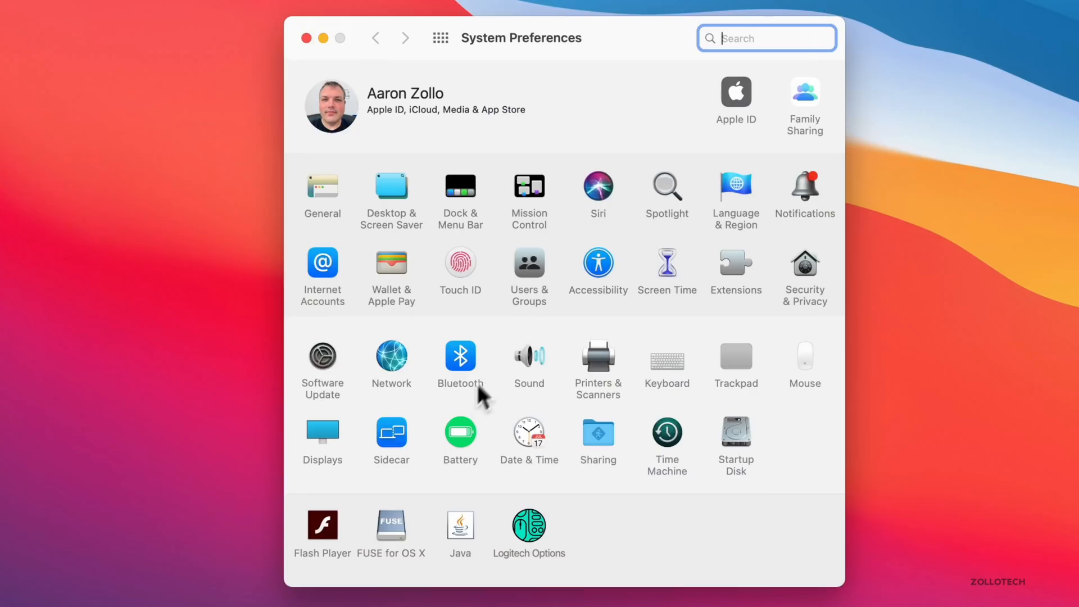
mouse_move(534, 365)
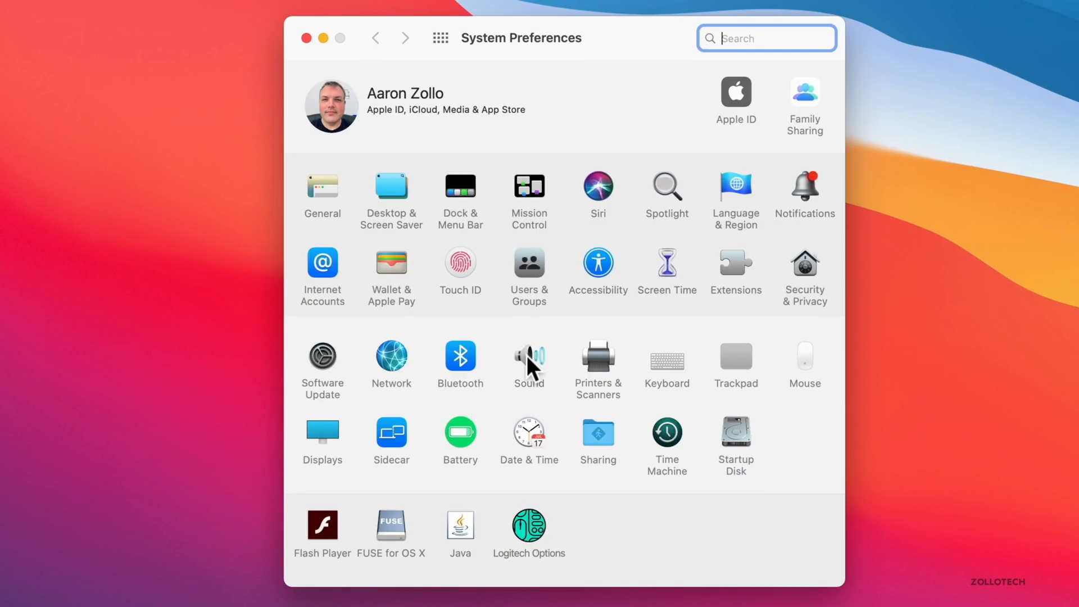
- Open the Sound pane to view its Sound Effects alert and startup sound options
left_click(528, 356)
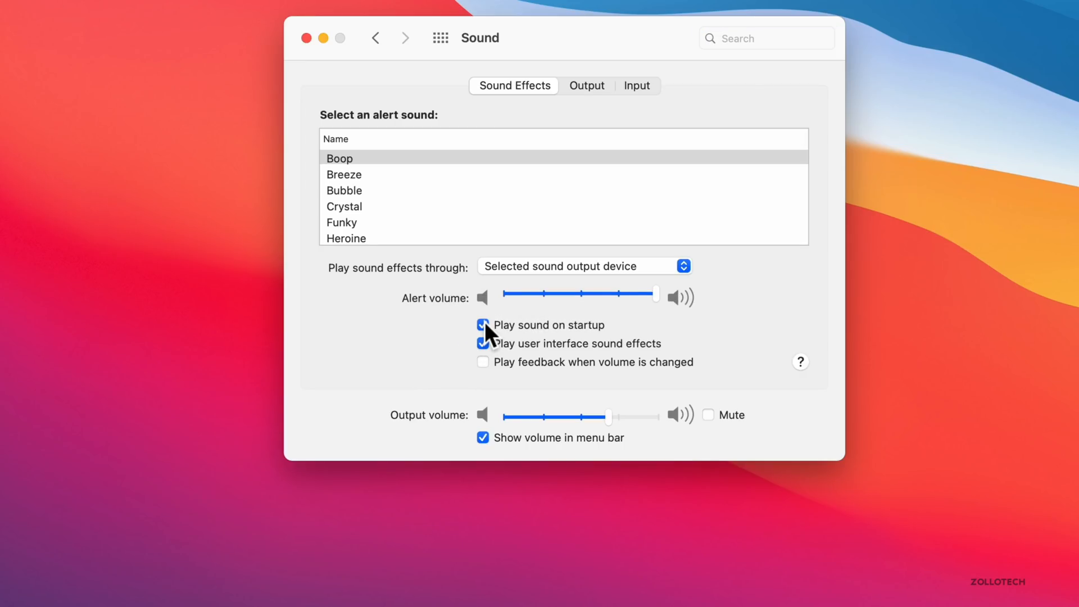
mouse_move(628, 347)
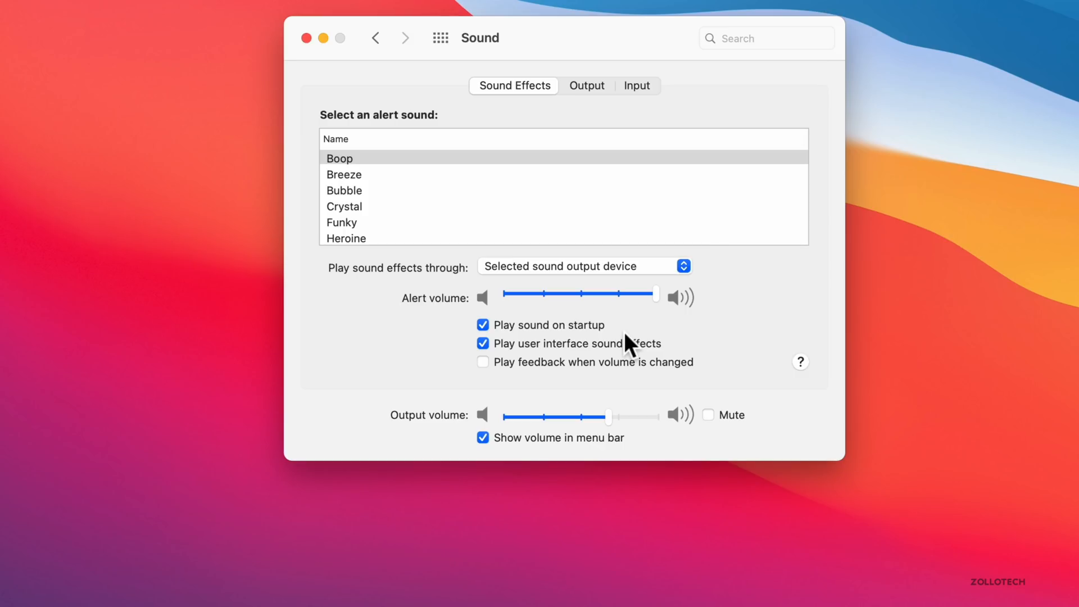
mouse_move(502, 330)
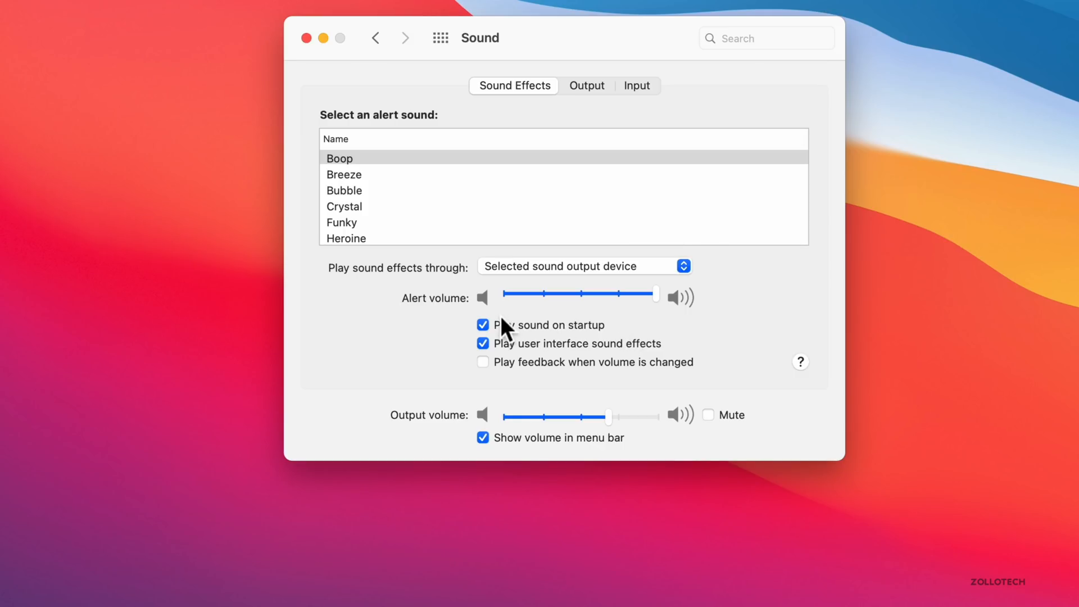
mouse_move(754, 359)
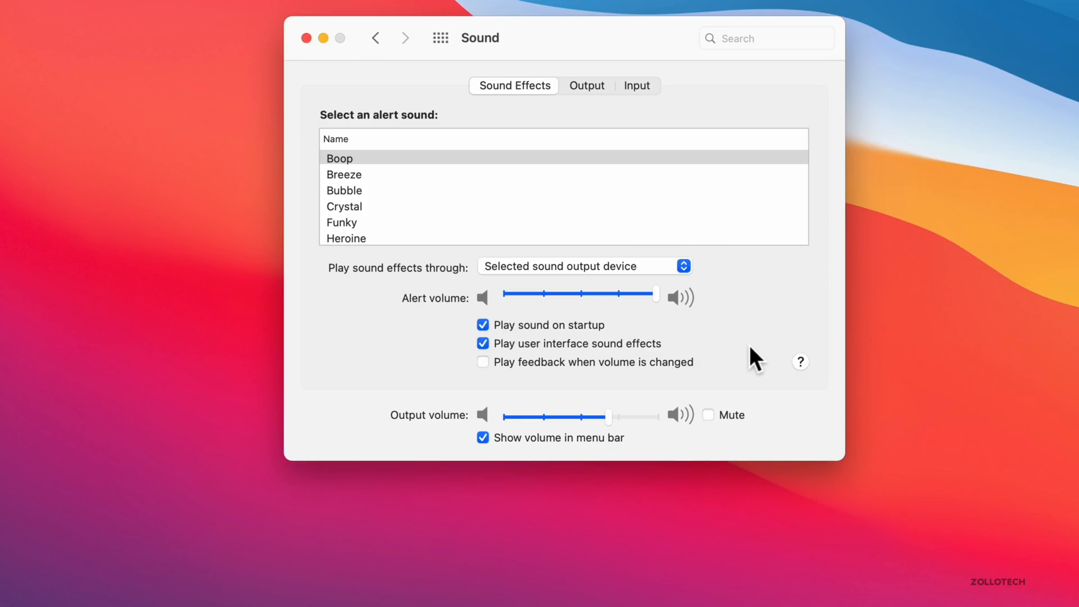
mouse_move(769, 335)
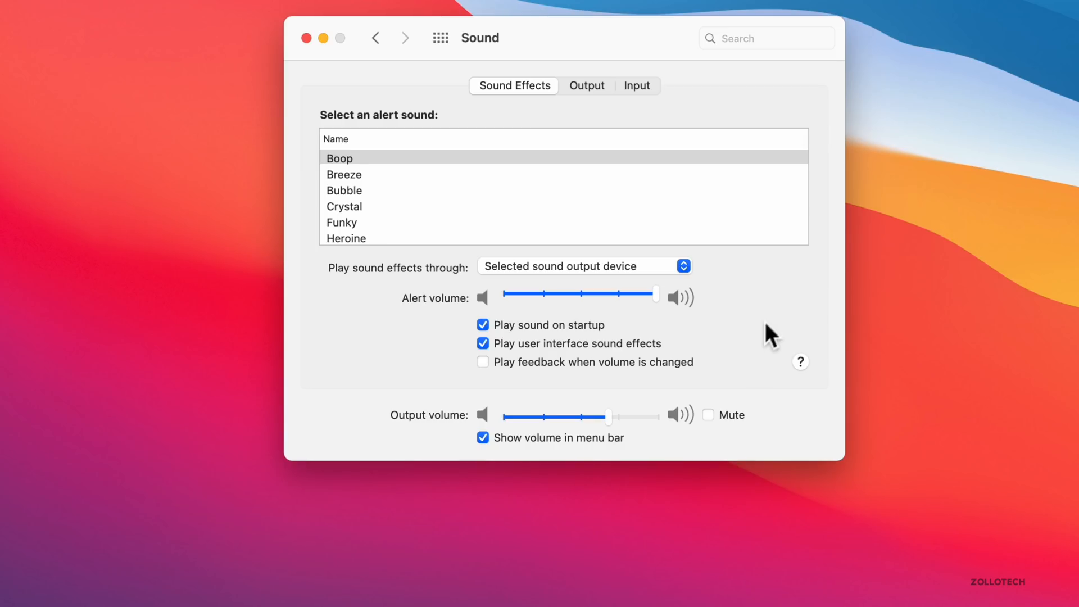
mouse_move(686, 267)
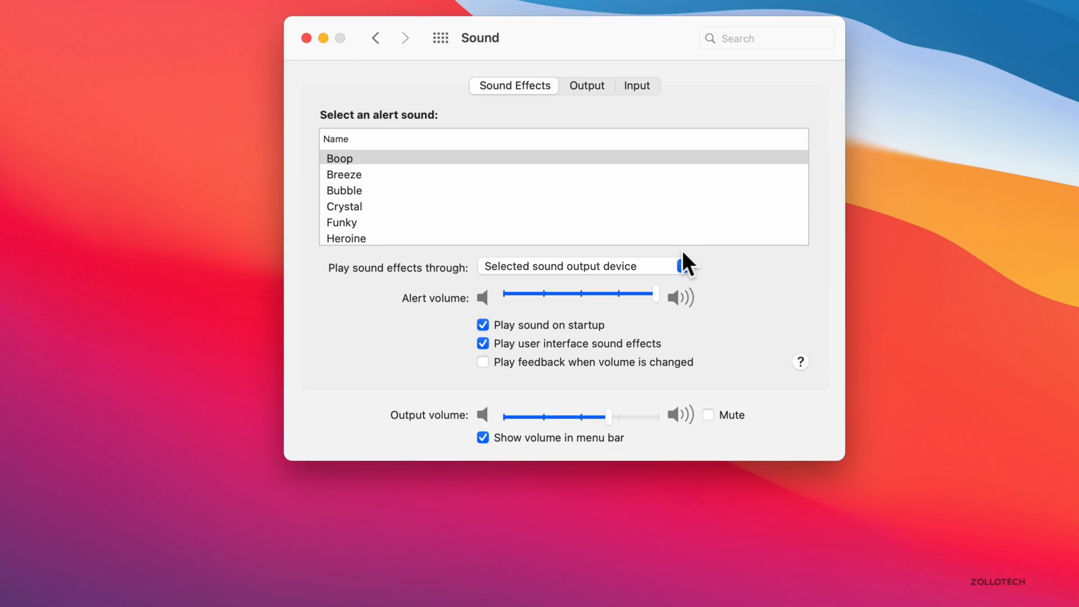
- Quit System Preferences and launch Safari with a start page window
left_click(306, 37)
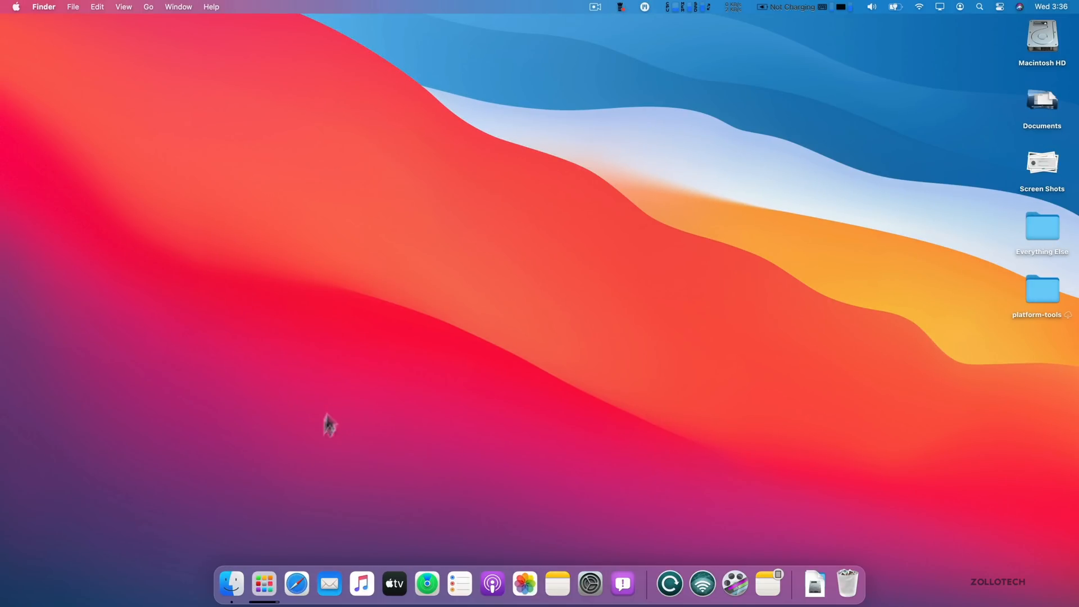
left_click(296, 583)
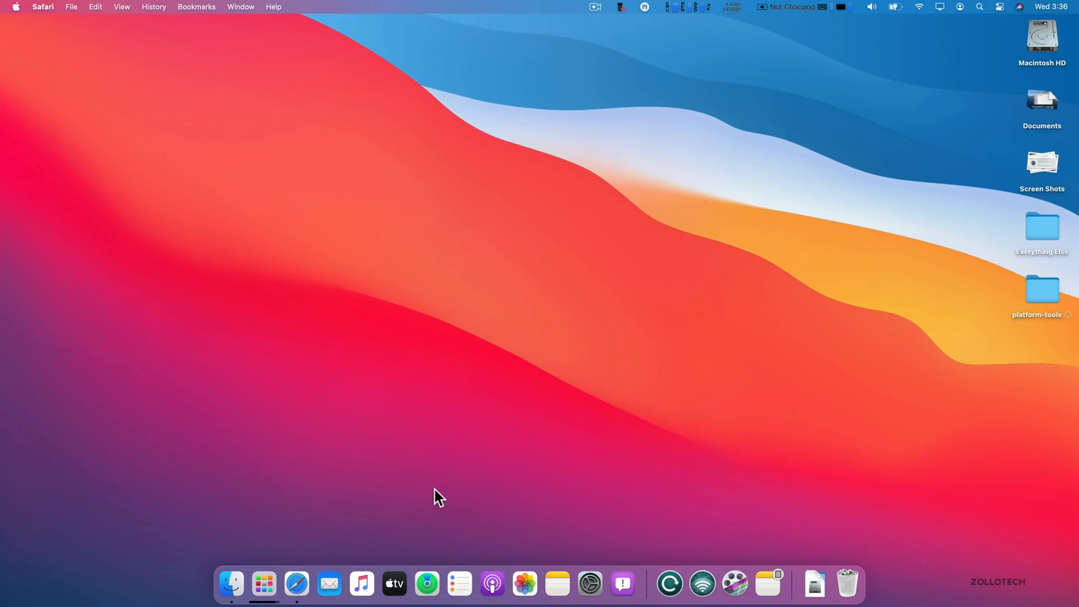
left_click(296, 583)
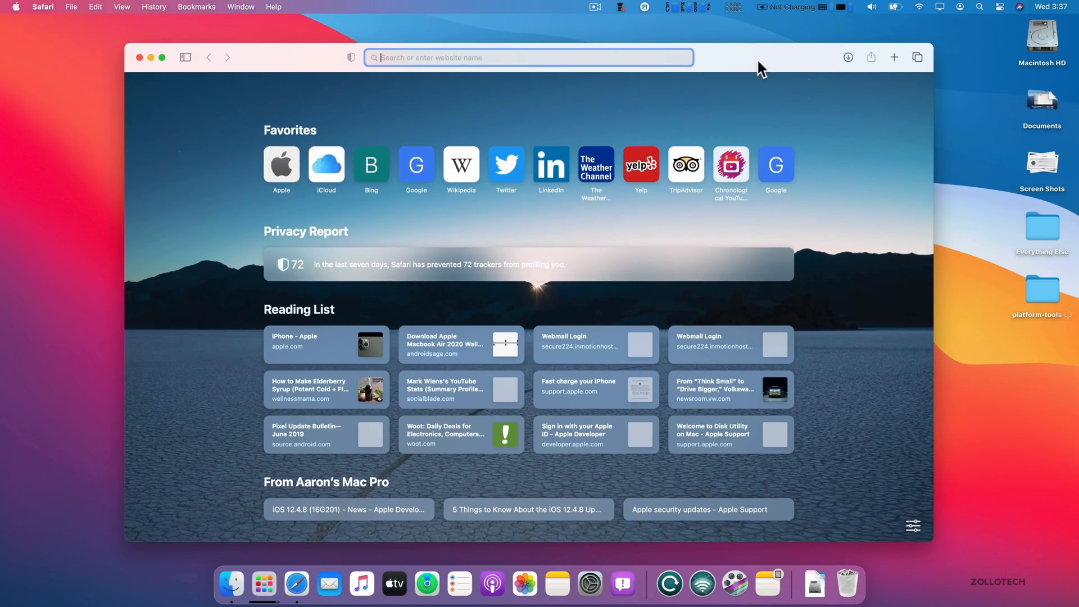
mouse_move(849, 123)
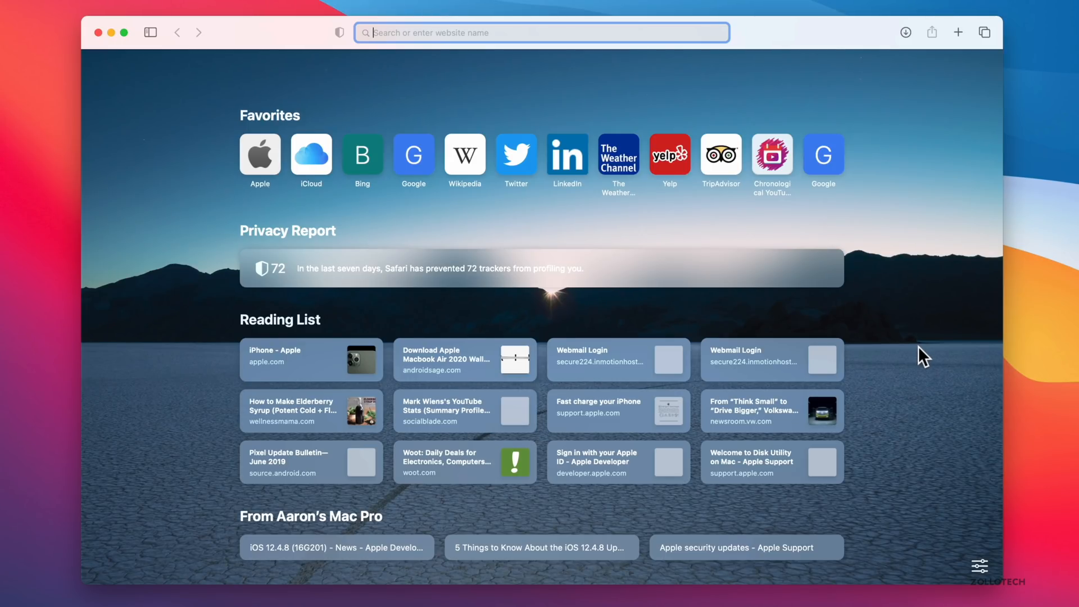
mouse_move(806, 211)
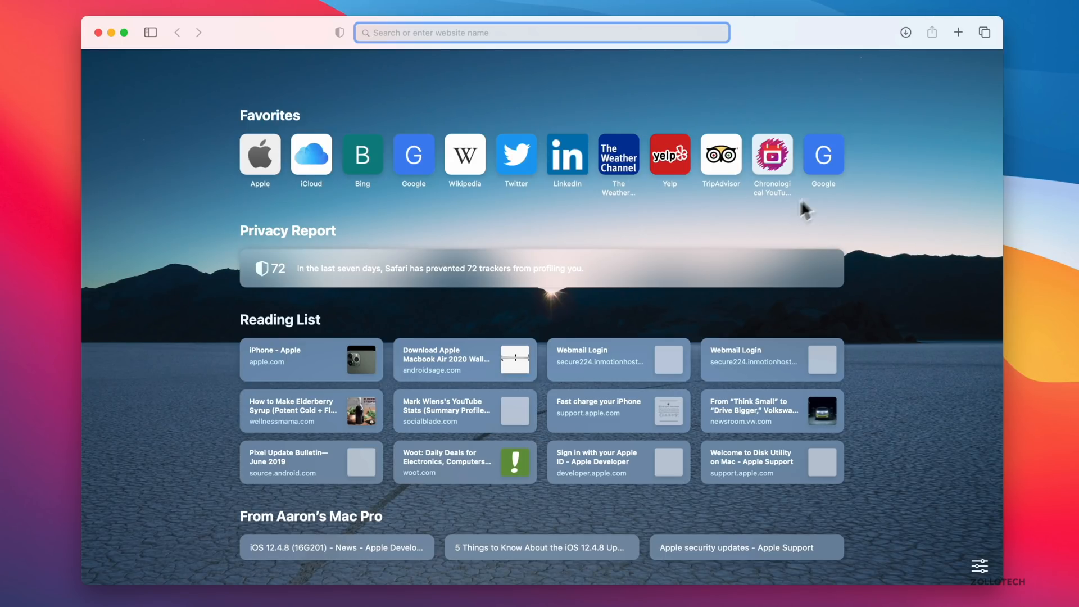
mouse_move(985, 568)
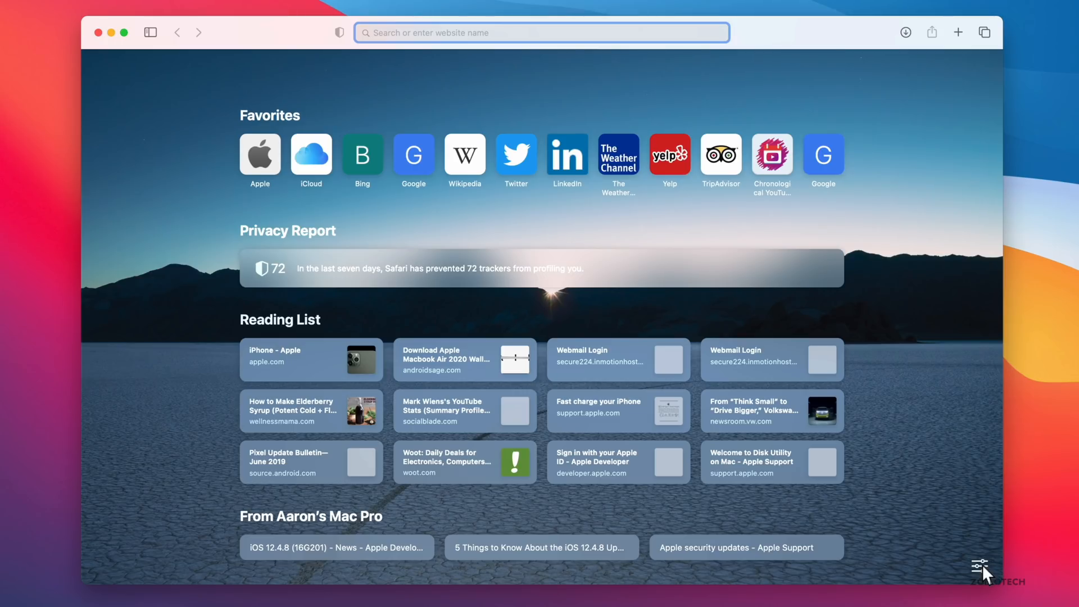
- Set the Safari start page background to Catalina Shoreline.heic
left_click(982, 566)
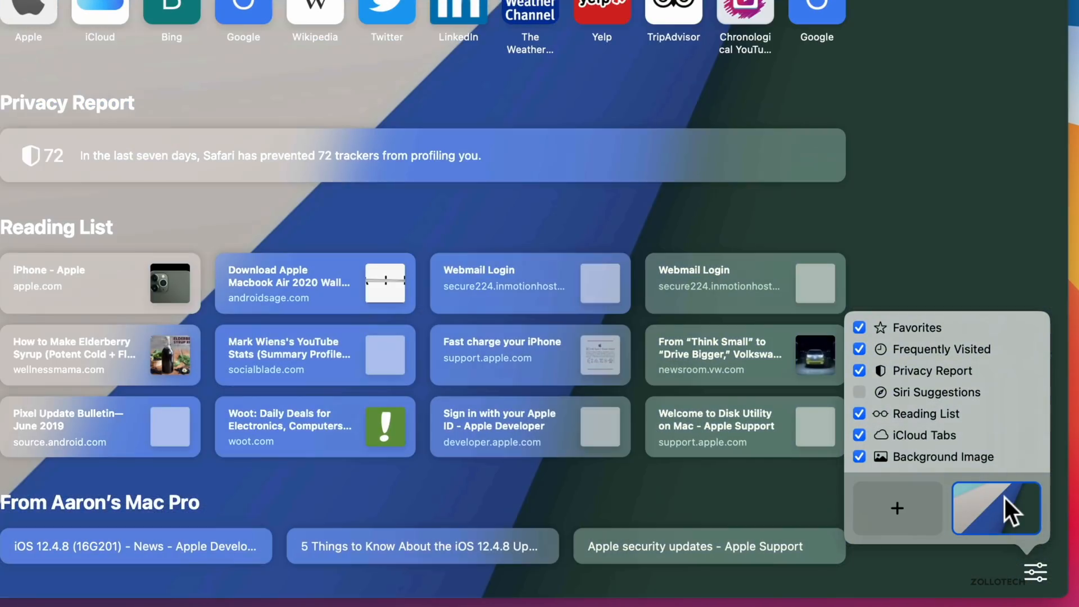
mouse_move(913, 516)
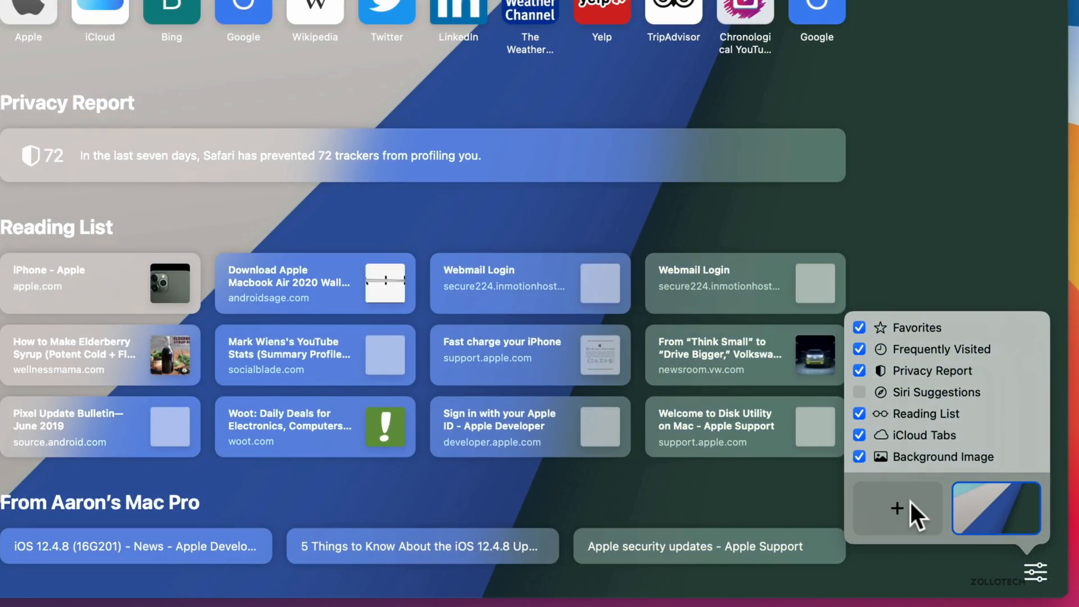
left_click(896, 508)
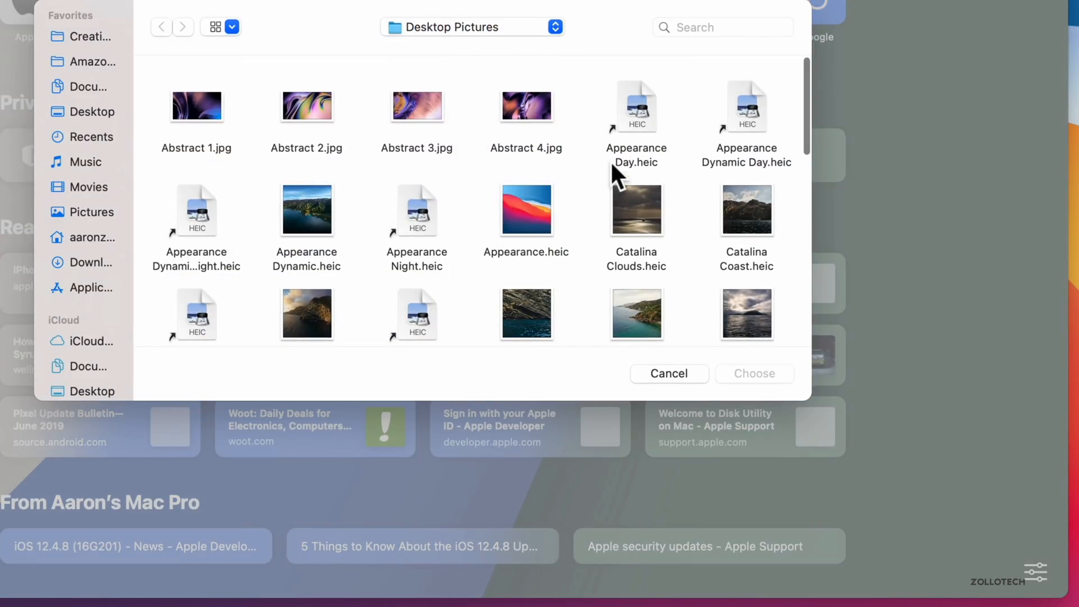
left_click(635, 104)
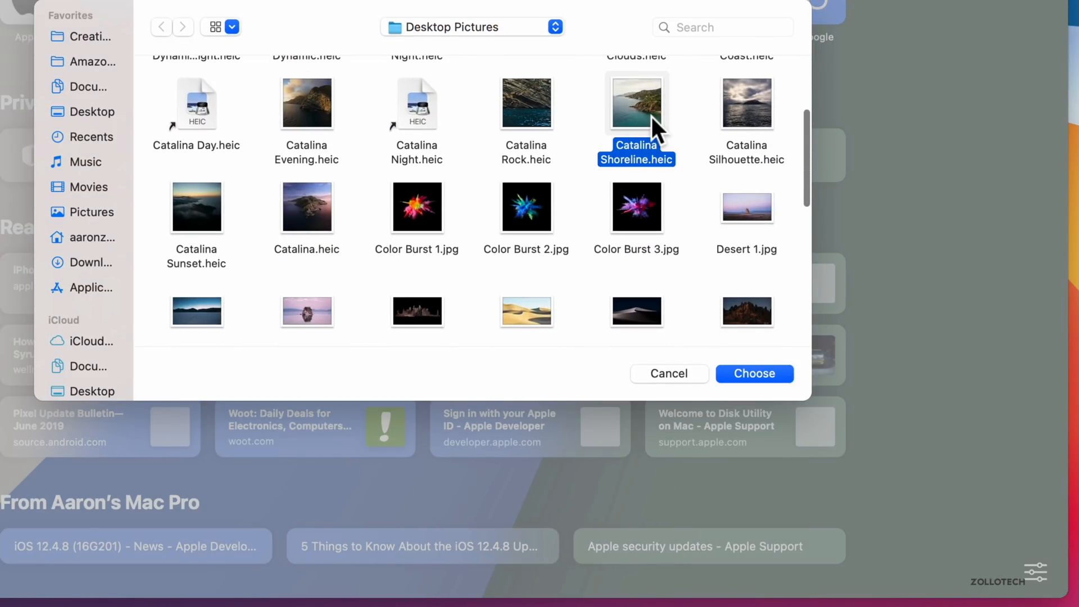
left_click(754, 373)
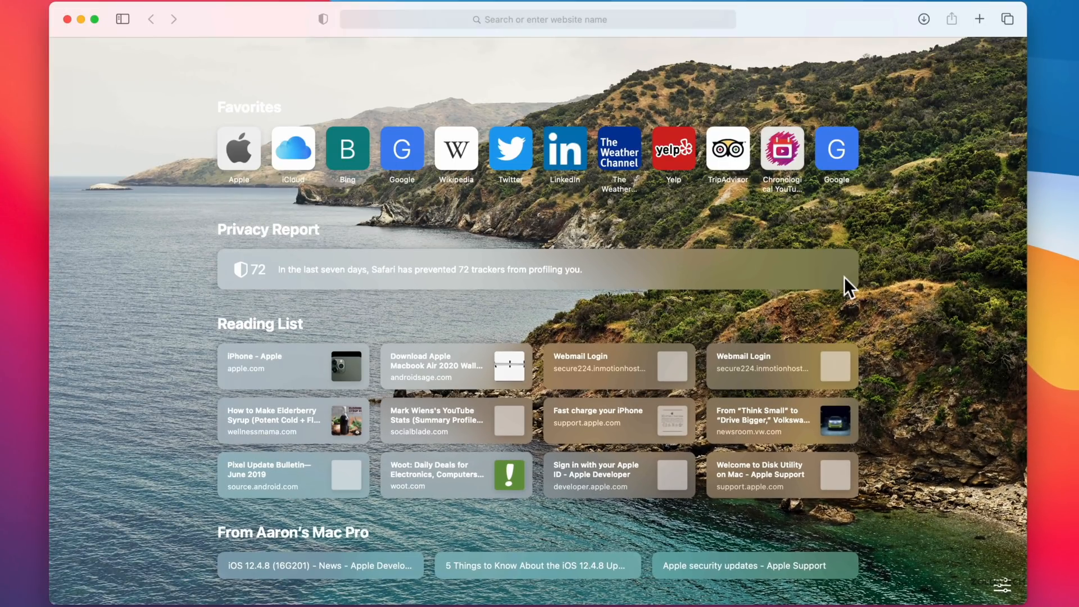
mouse_move(352, 274)
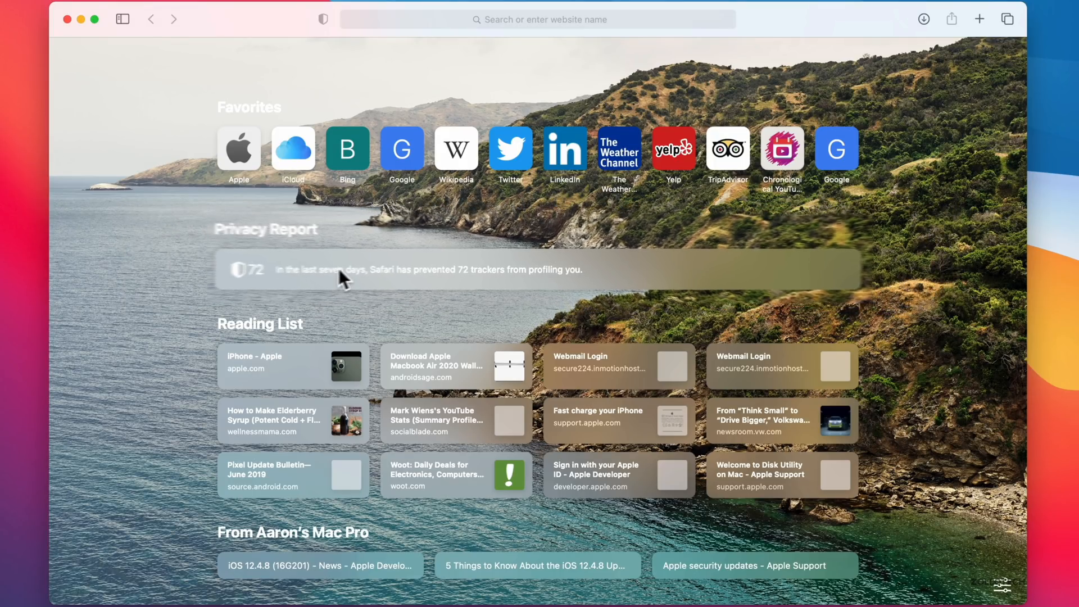
left_click(344, 269)
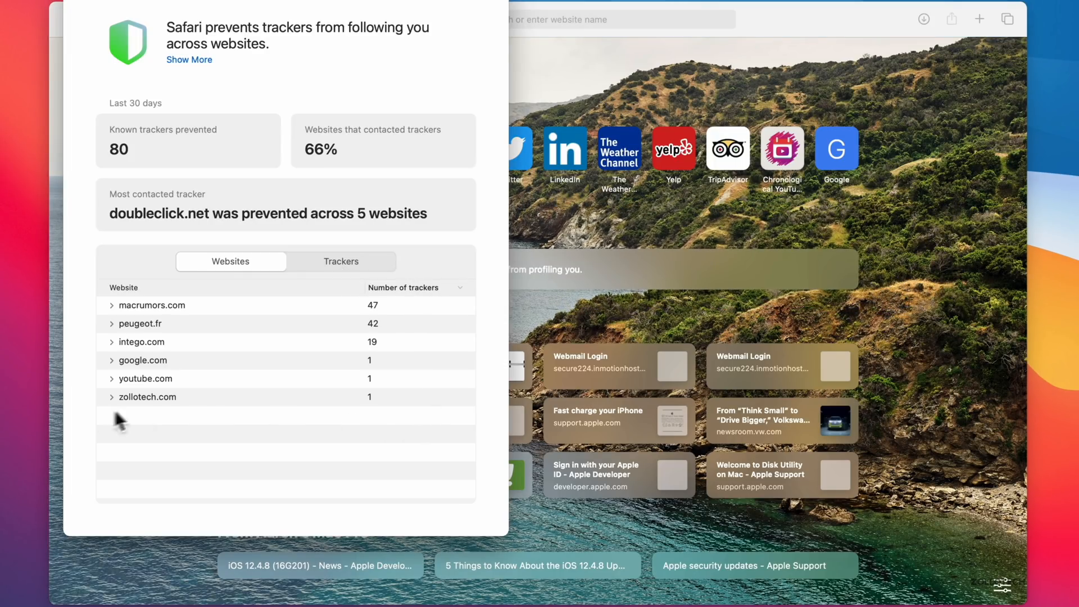
left_click(111, 397)
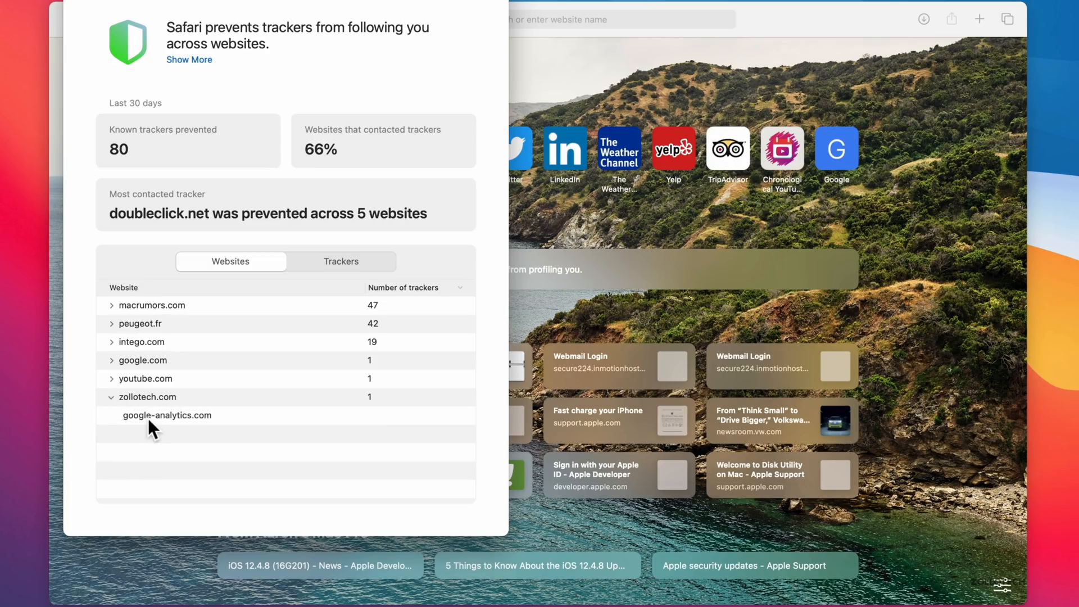
left_click(112, 396)
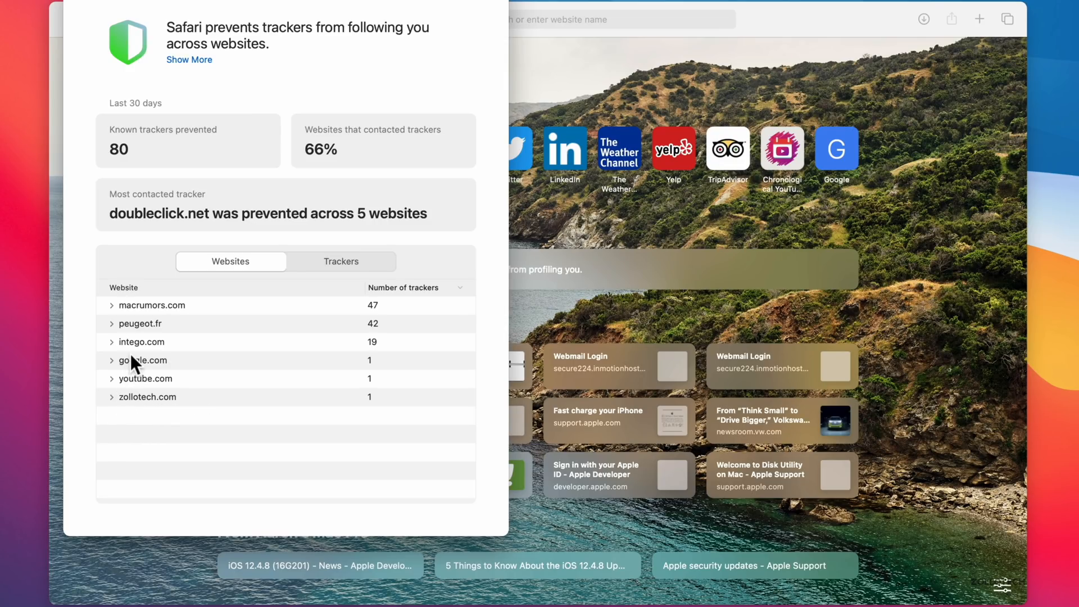
left_click(340, 261)
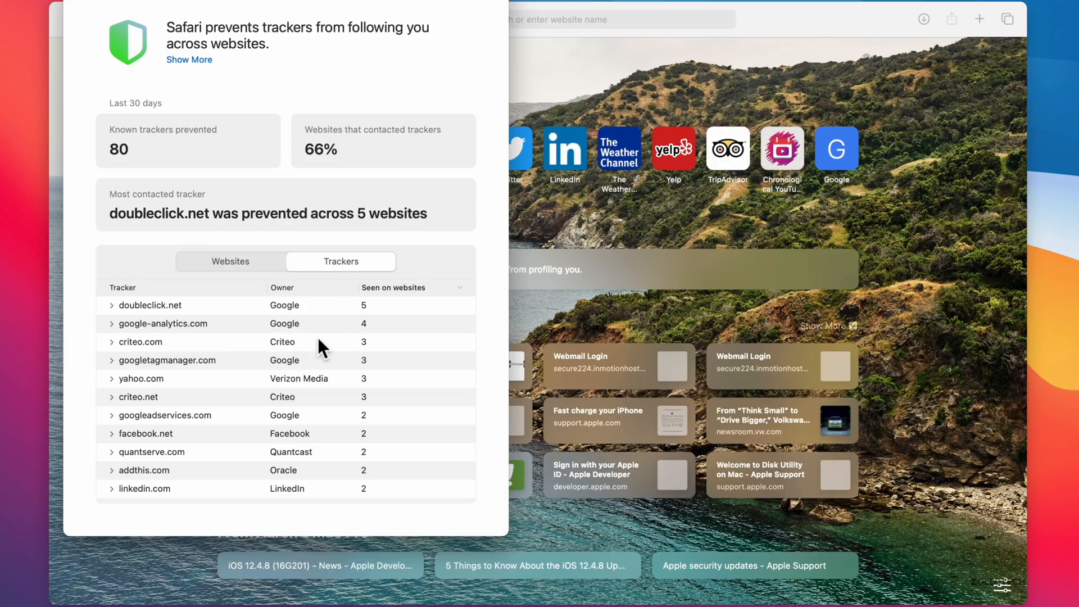
mouse_move(355, 164)
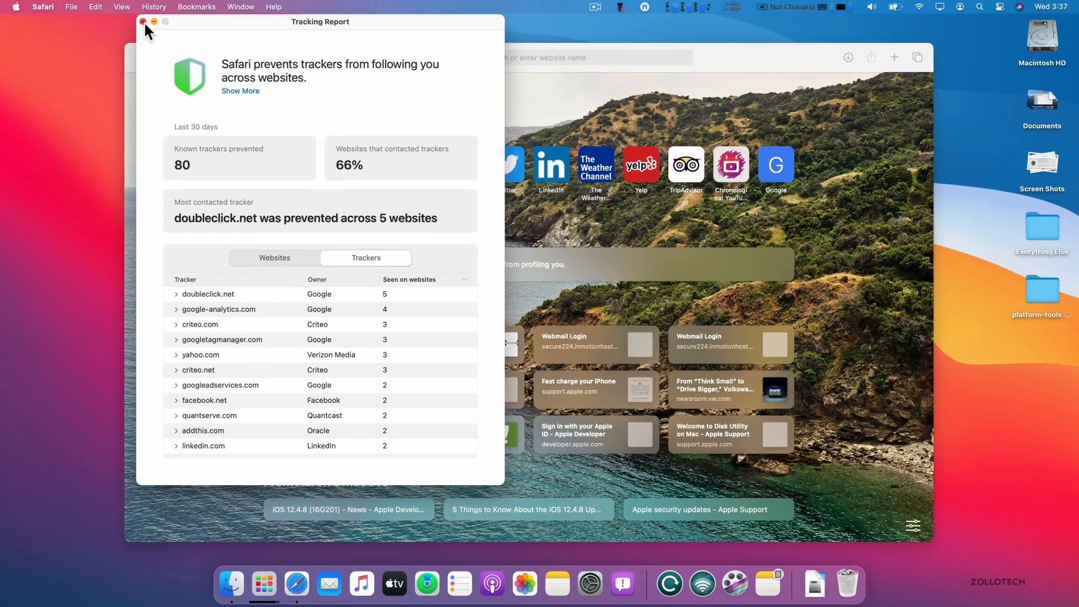
left_click(143, 21)
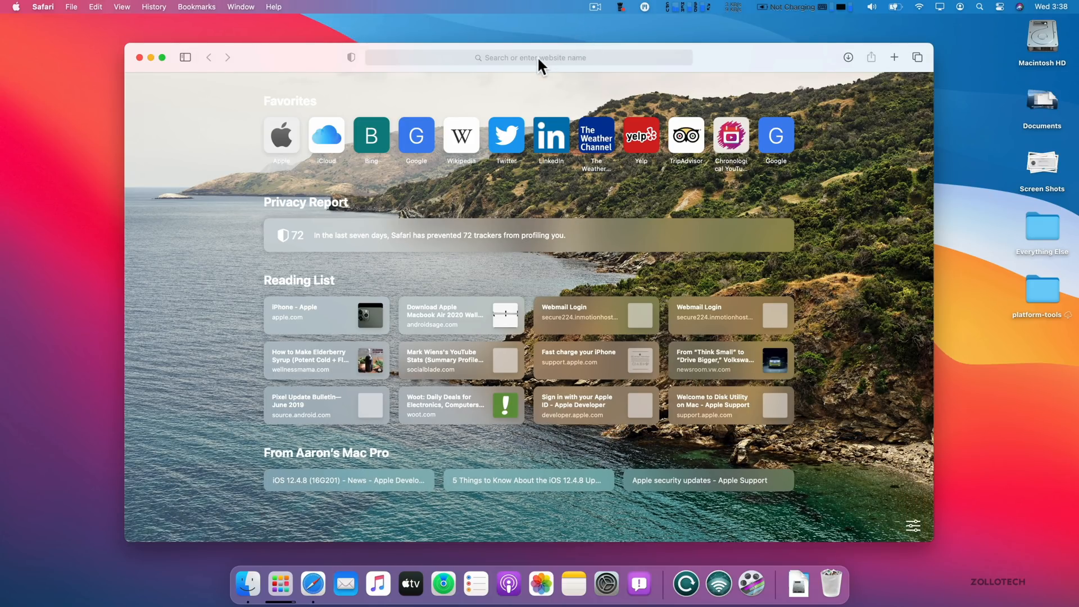
- Translate the Peugeot France page into English, scroll through it, then view the original French
left_click(527, 57)
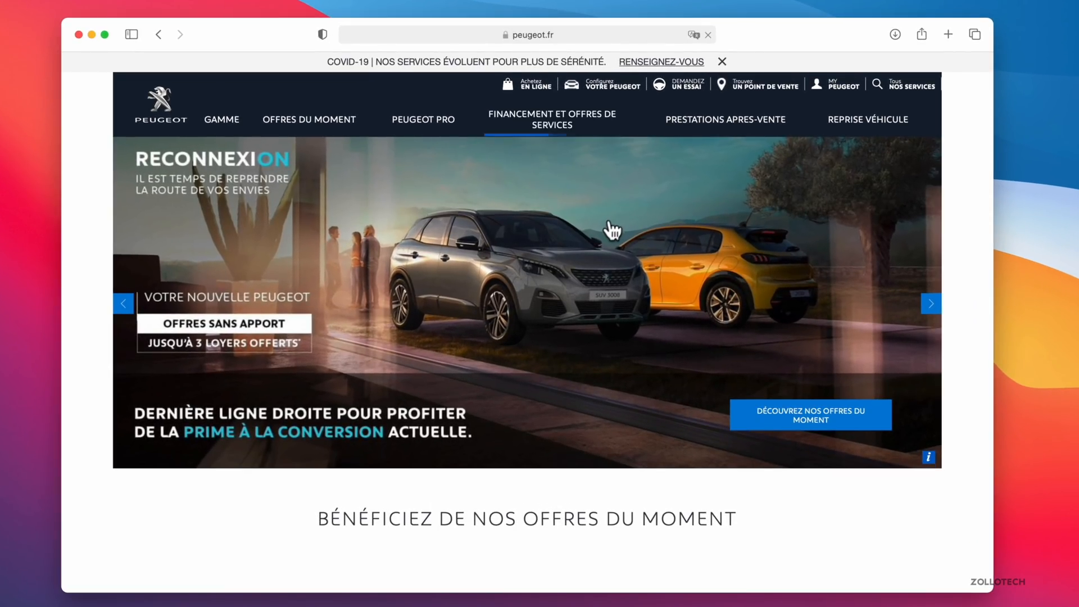
left_click(695, 35)
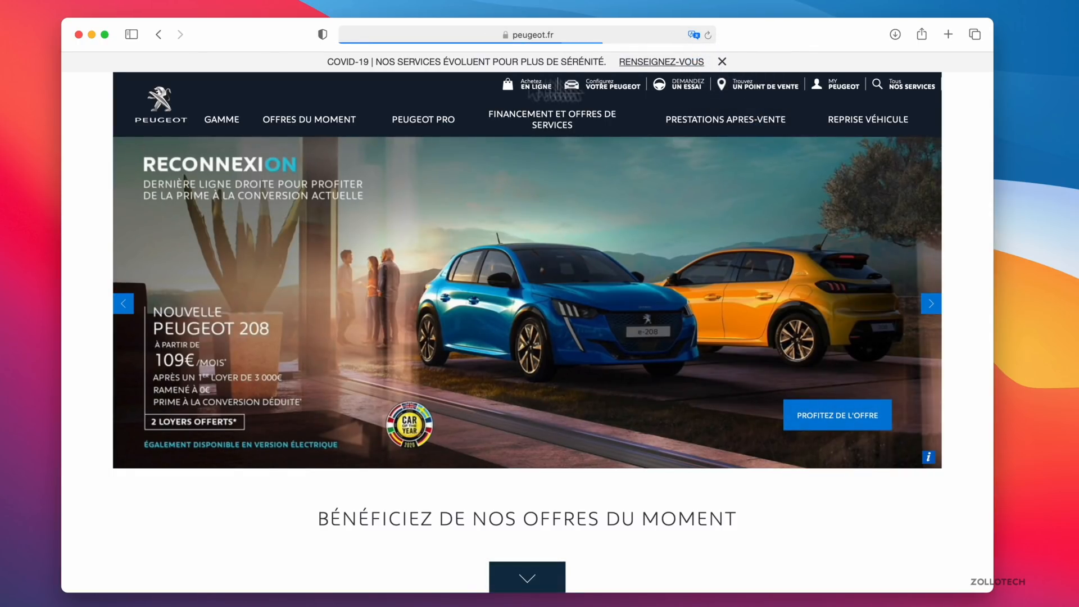
left_click(682, 34)
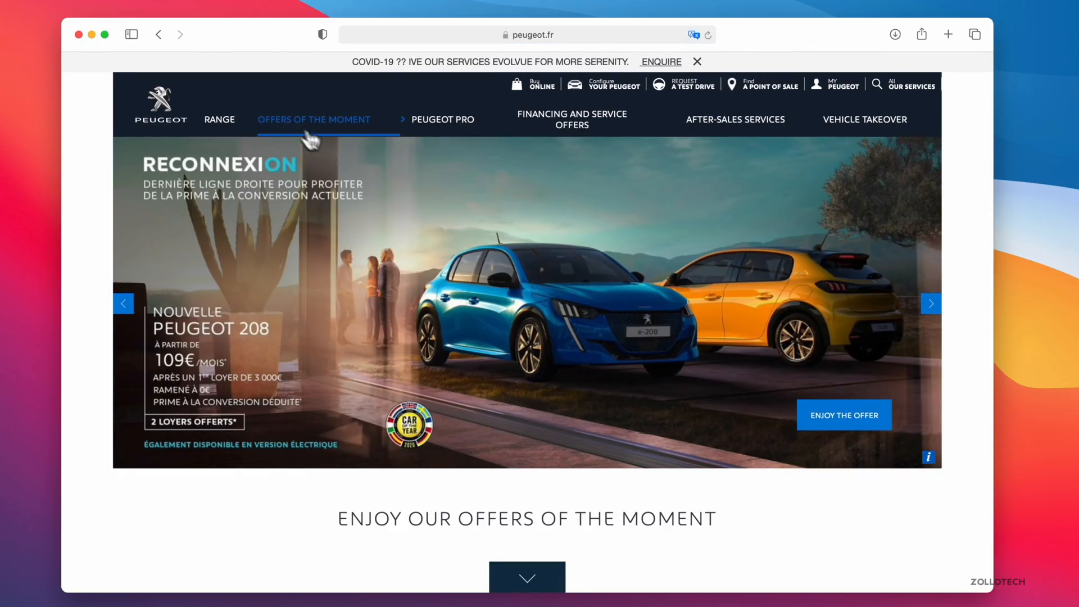
scroll("down", 3)
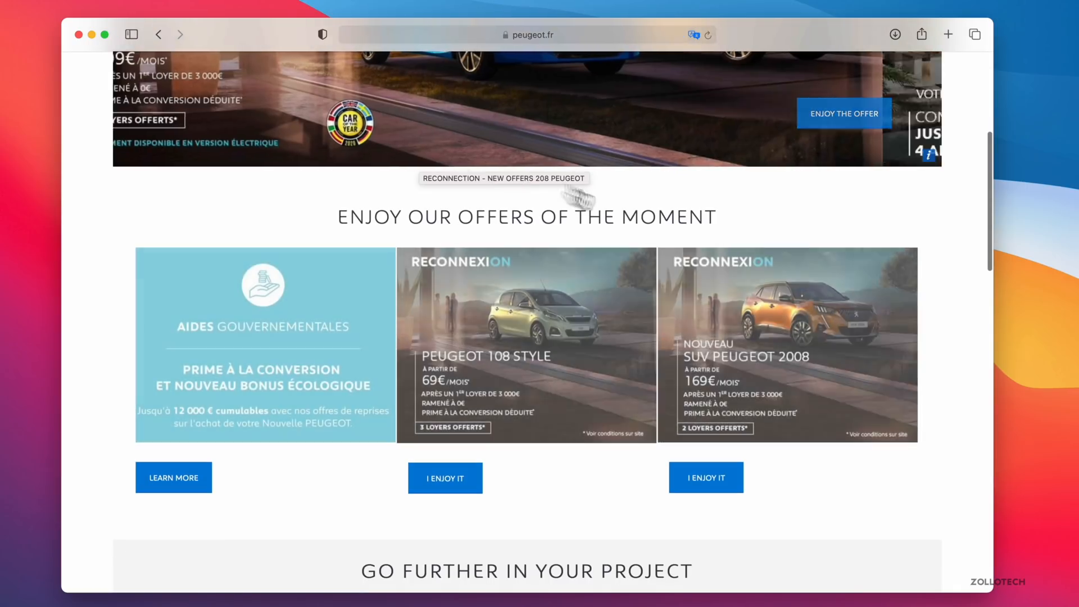
scroll("down", 3)
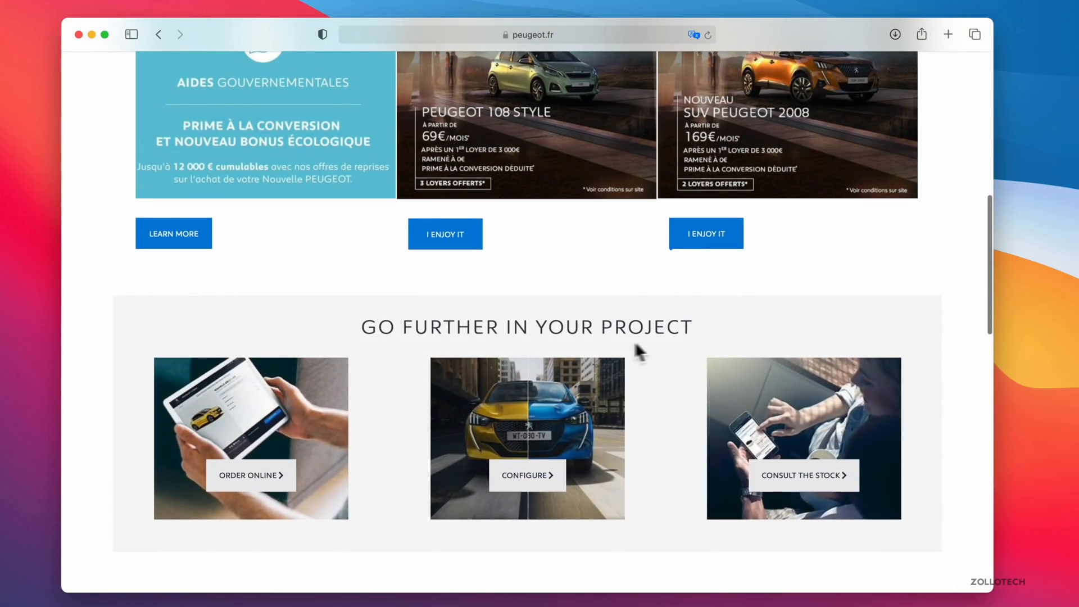
scroll("down", 3)
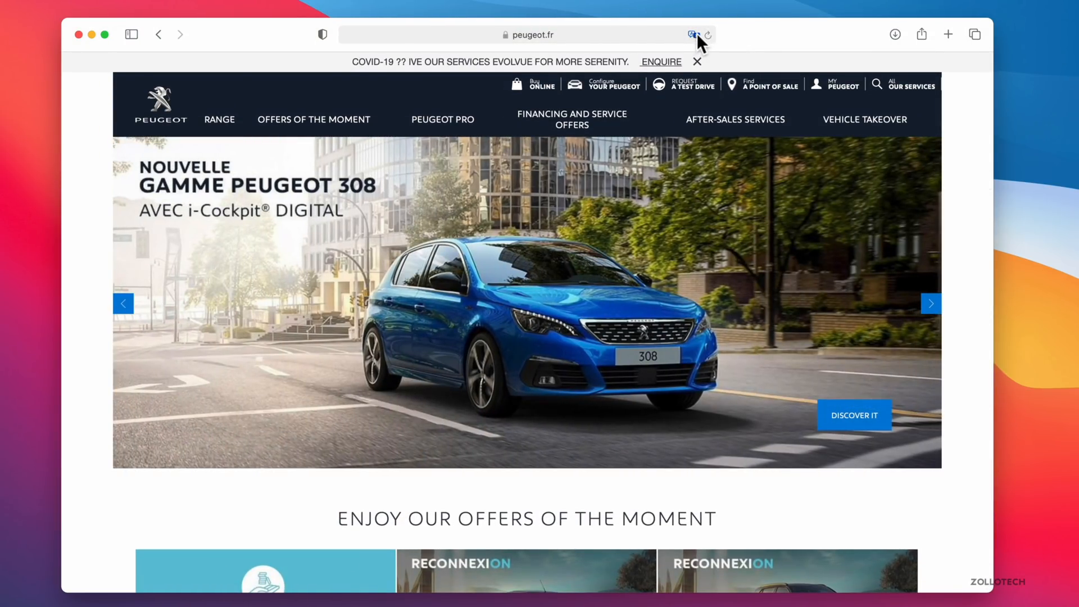
left_click(694, 34)
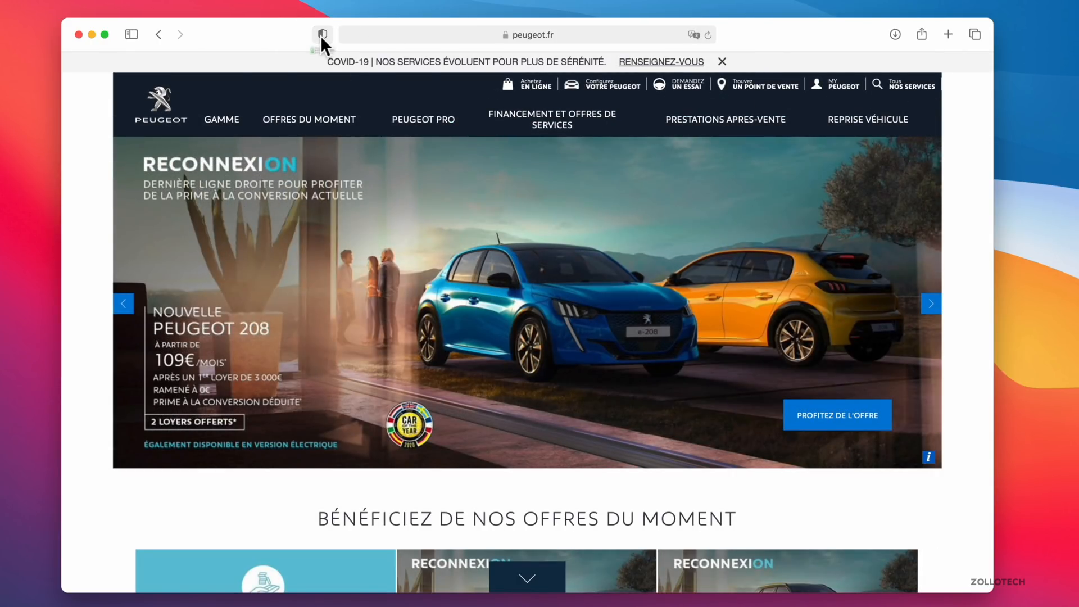
left_click(321, 34)
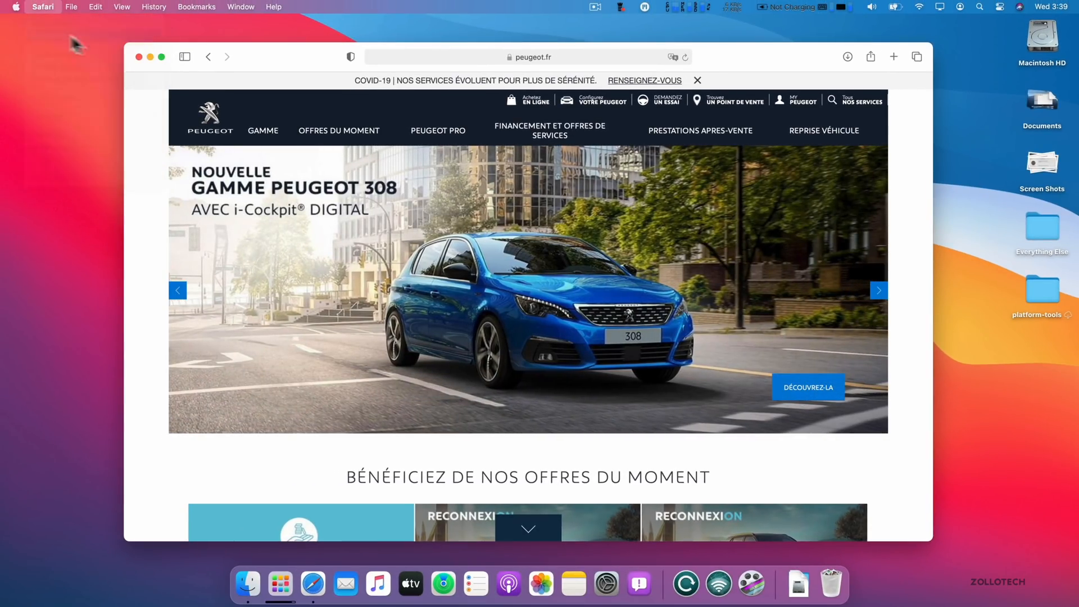
- Browse Safari Extensions in the App Store, close it, and show Launchpad
left_click(749, 583)
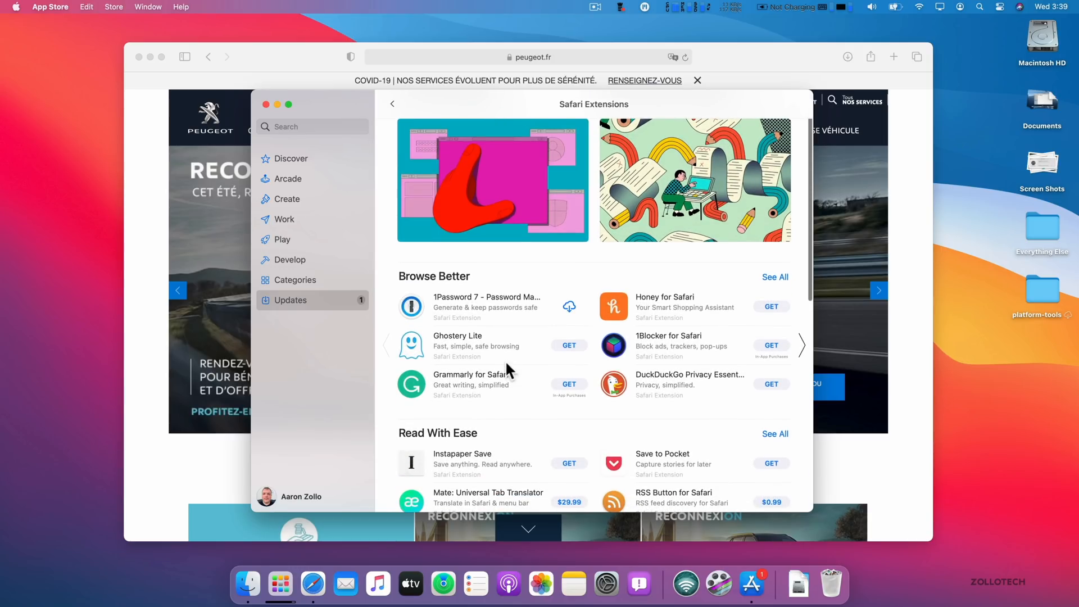
left_click(266, 104)
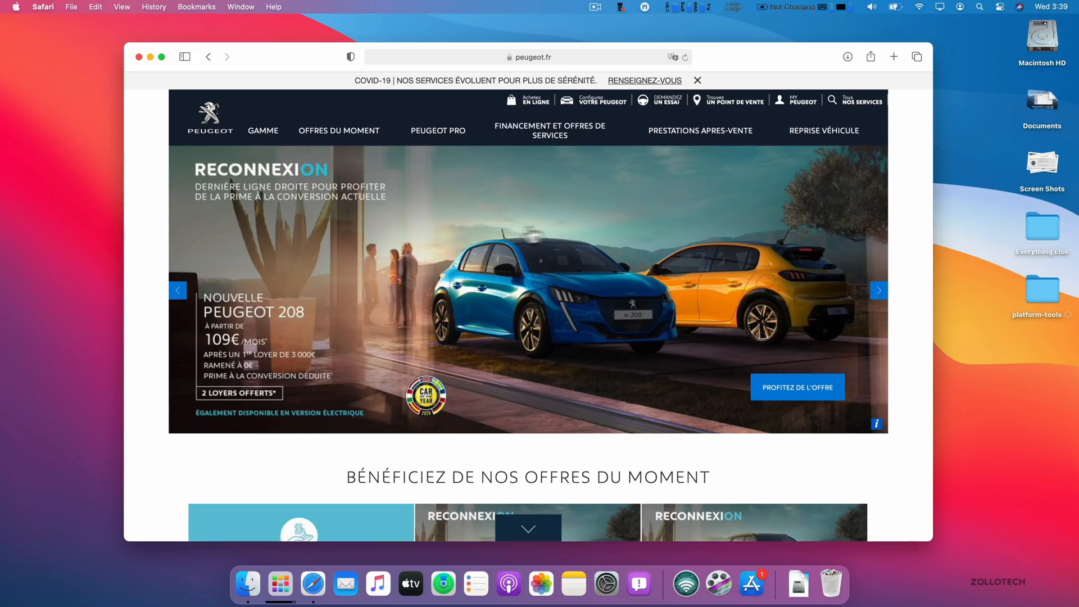
left_click(42, 7)
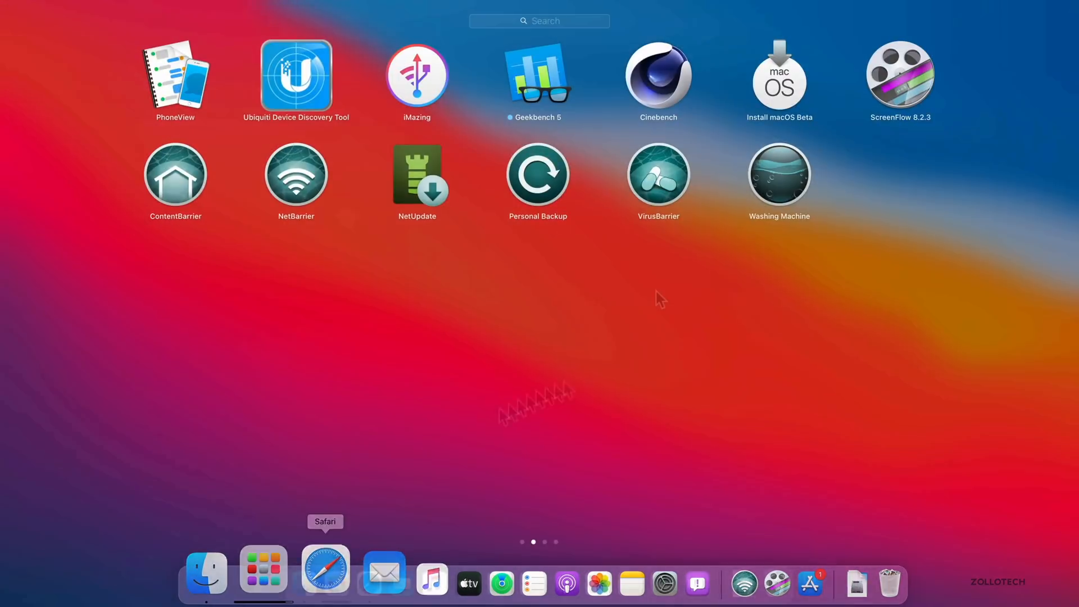
- Set VirusBarrier real-time scanning to place infected files in quarantine, then quit to Launchpad
left_click(325, 569)
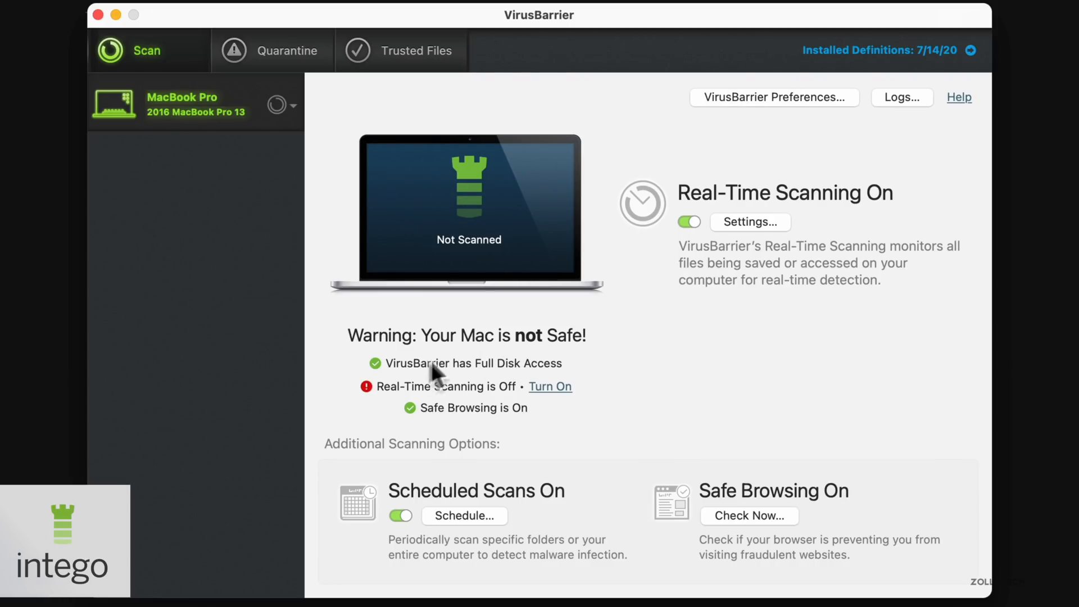
mouse_move(769, 207)
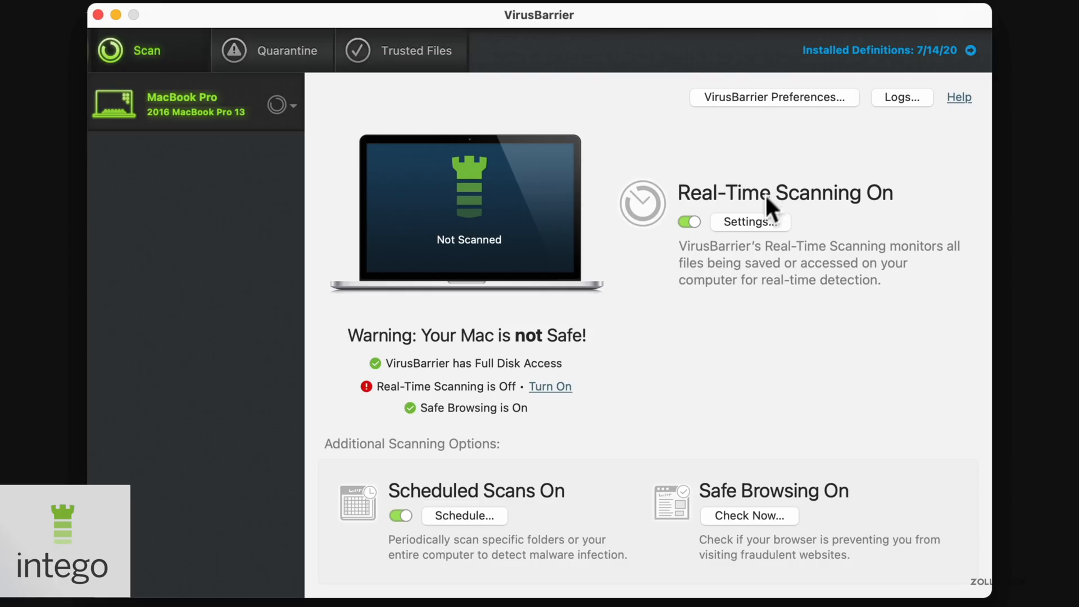
left_click(748, 221)
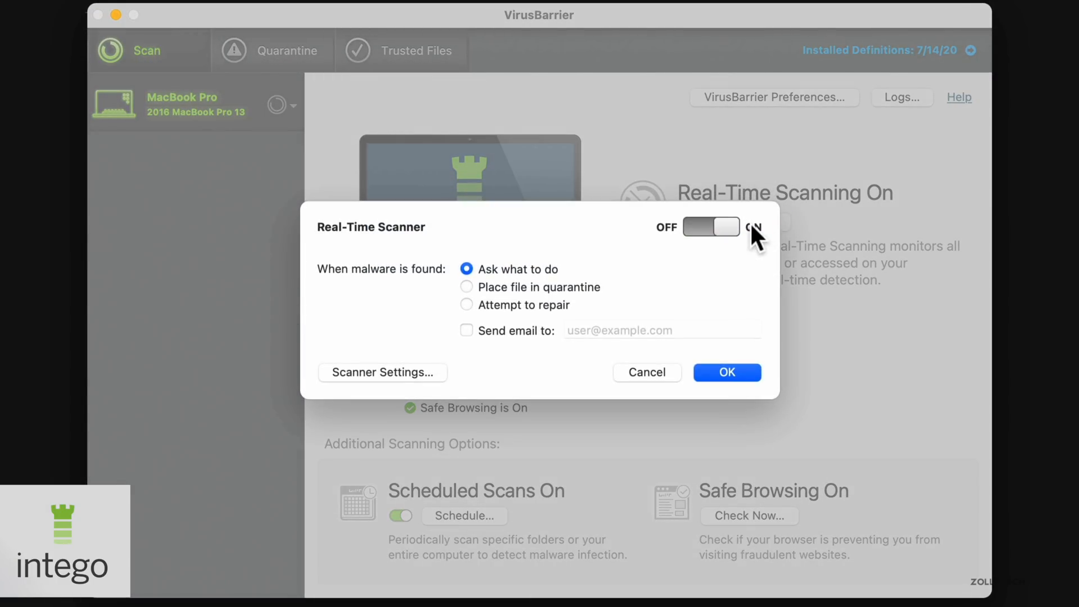
left_click(465, 287)
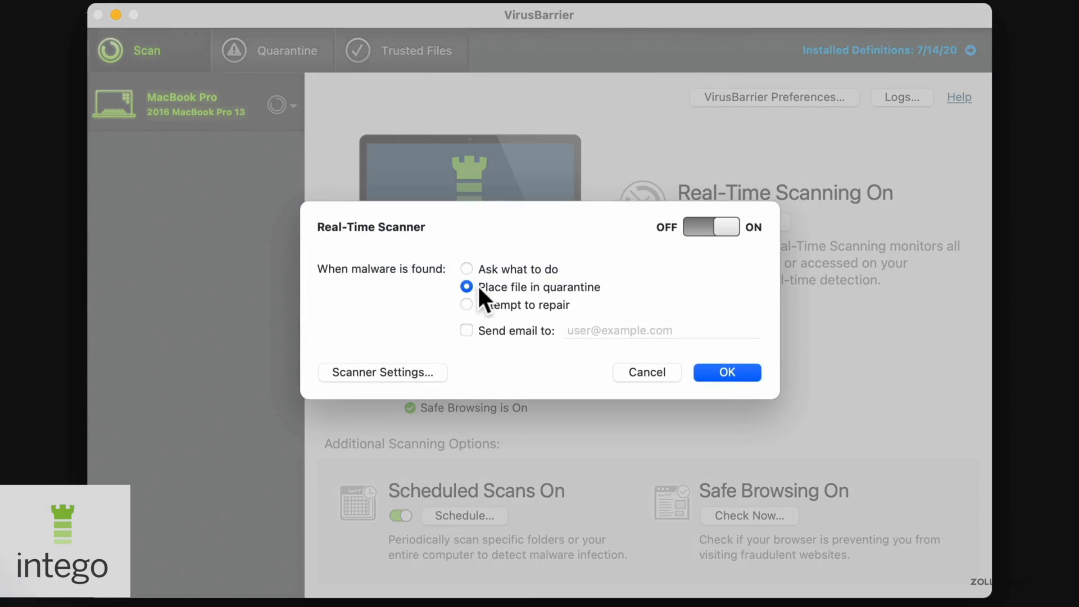
left_click(645, 372)
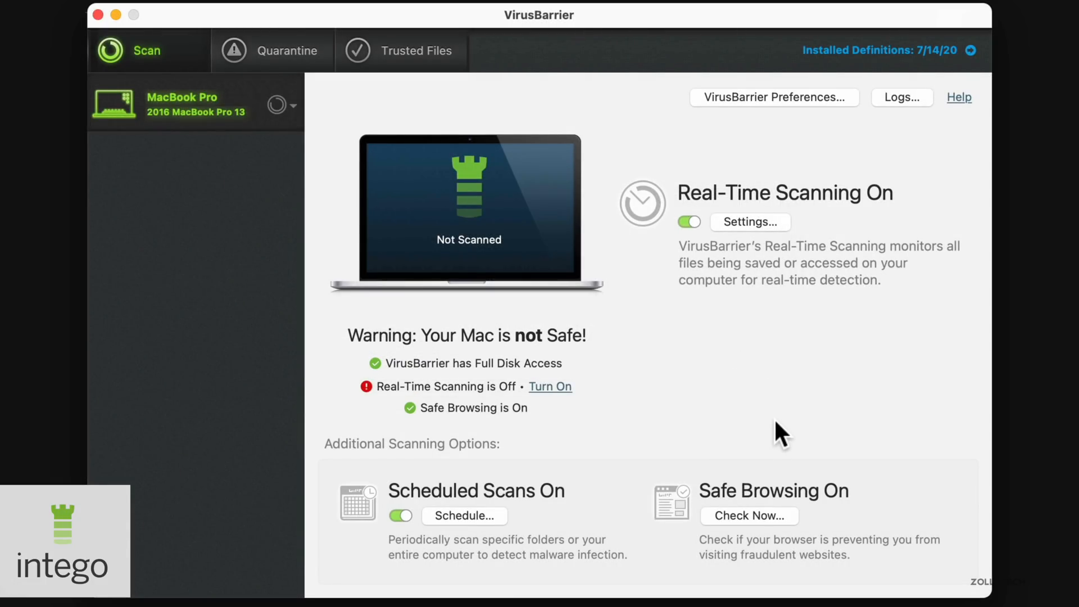
mouse_move(873, 519)
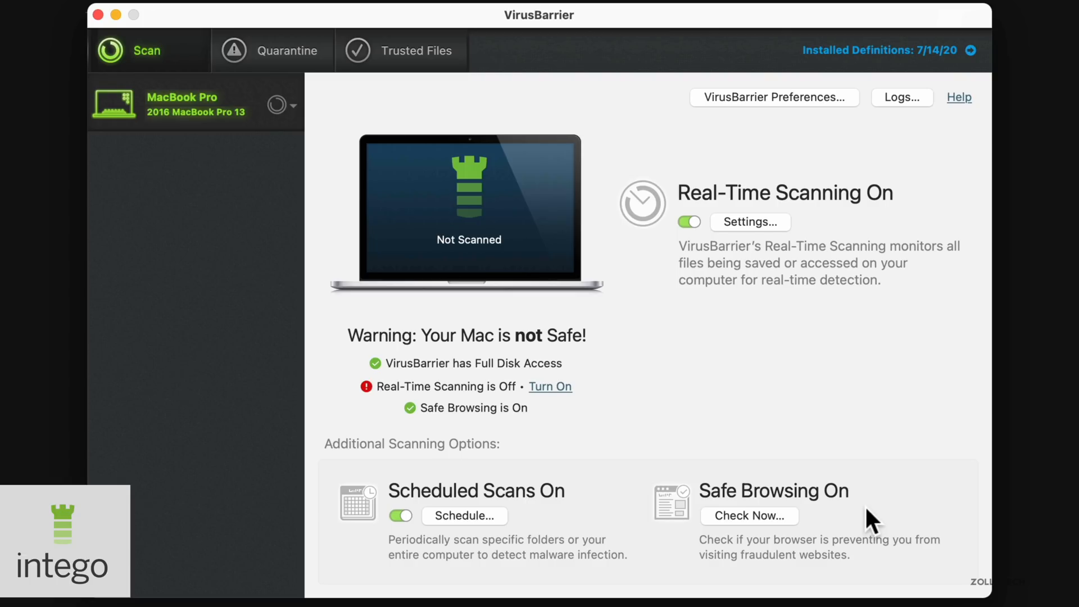
mouse_move(594, 416)
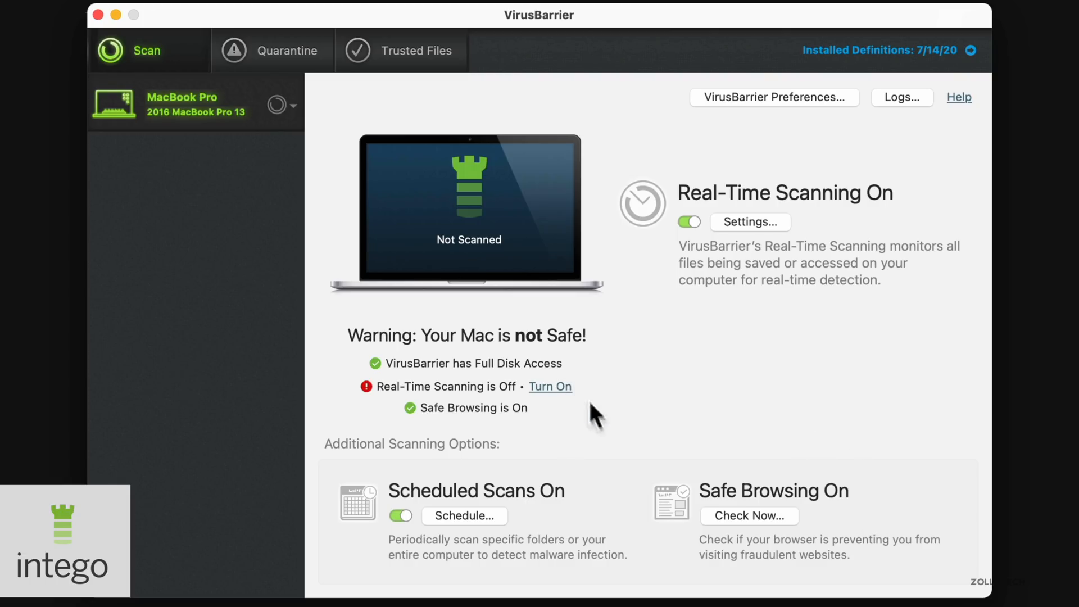
mouse_move(590, 533)
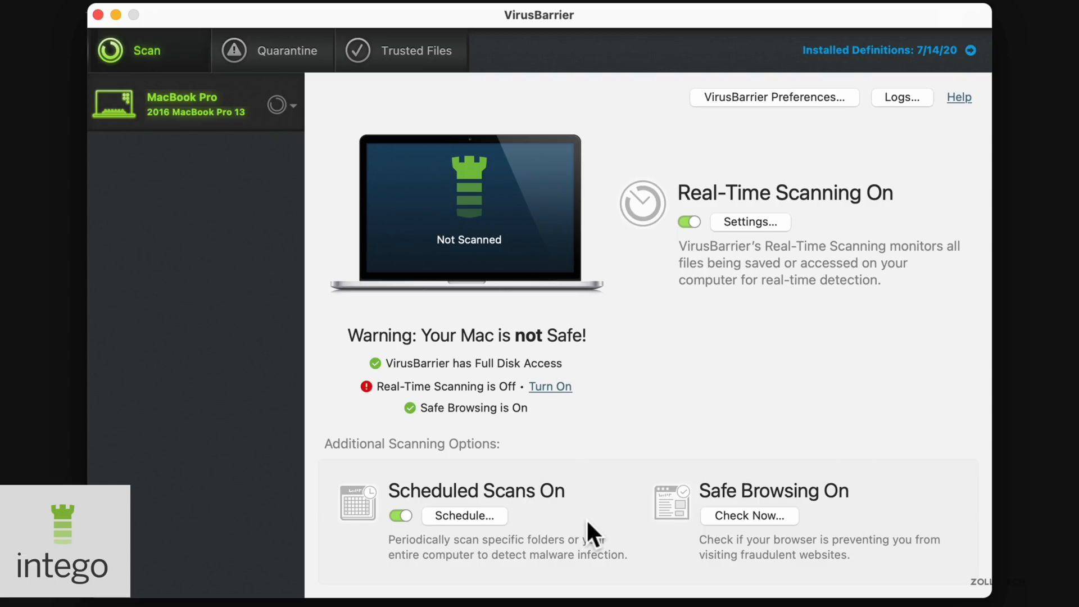
mouse_move(720, 363)
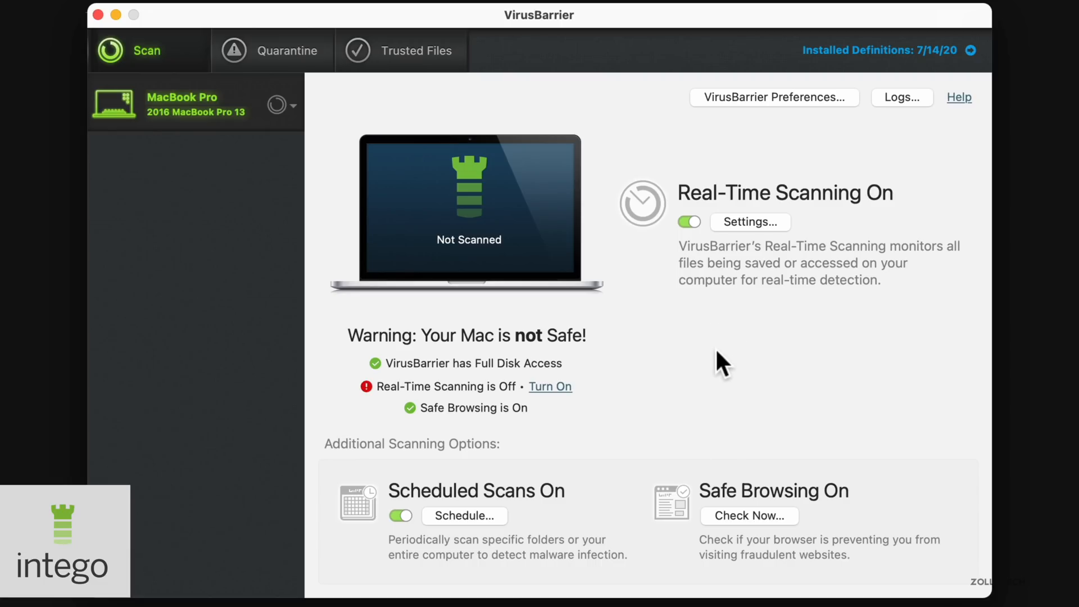
mouse_move(224, 159)
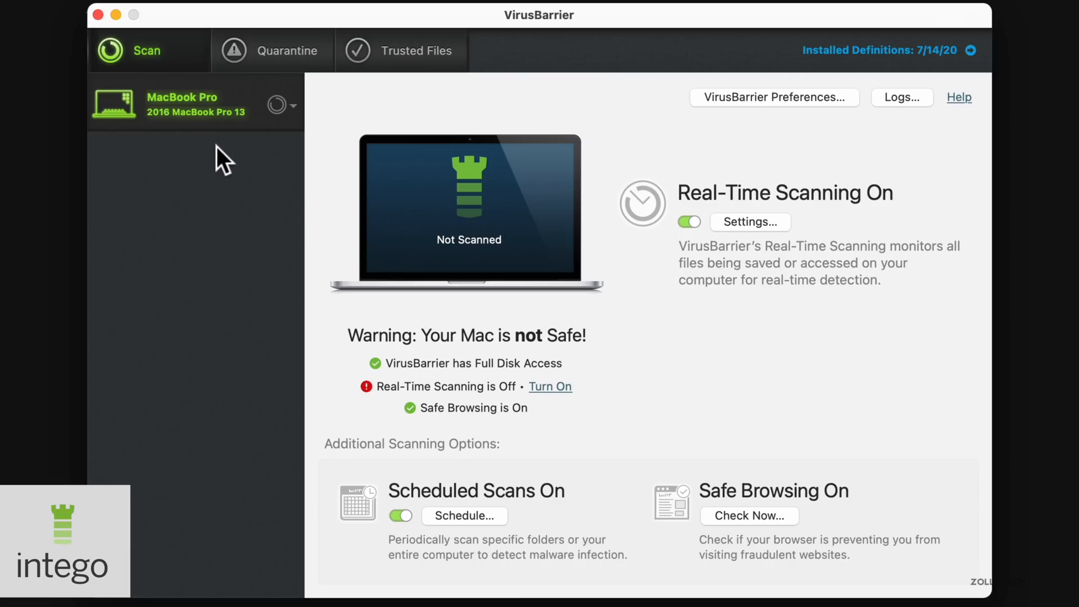
left_click(288, 50)
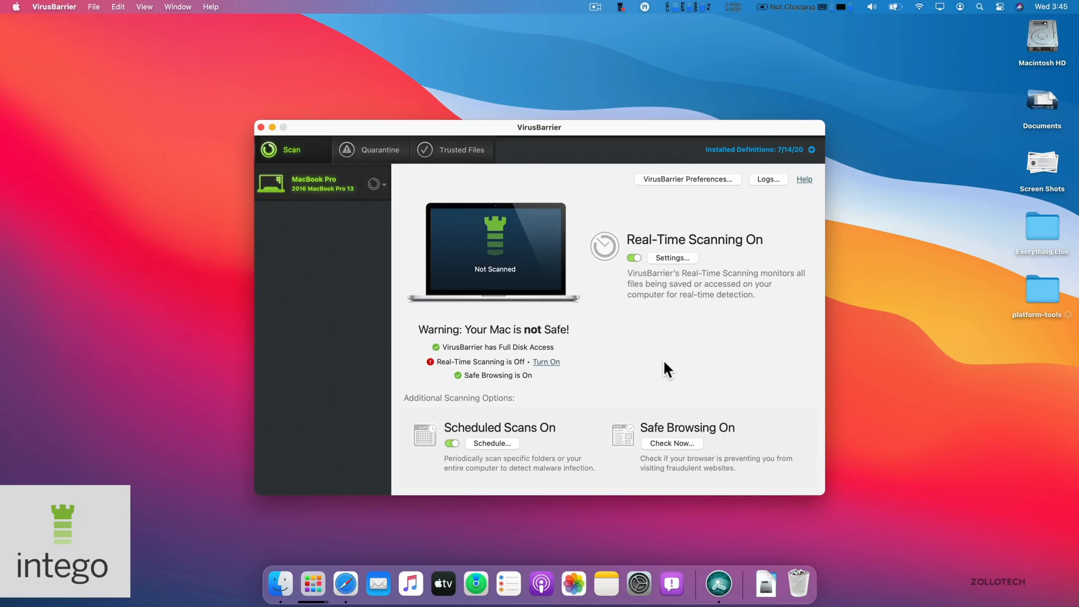
left_click(312, 584)
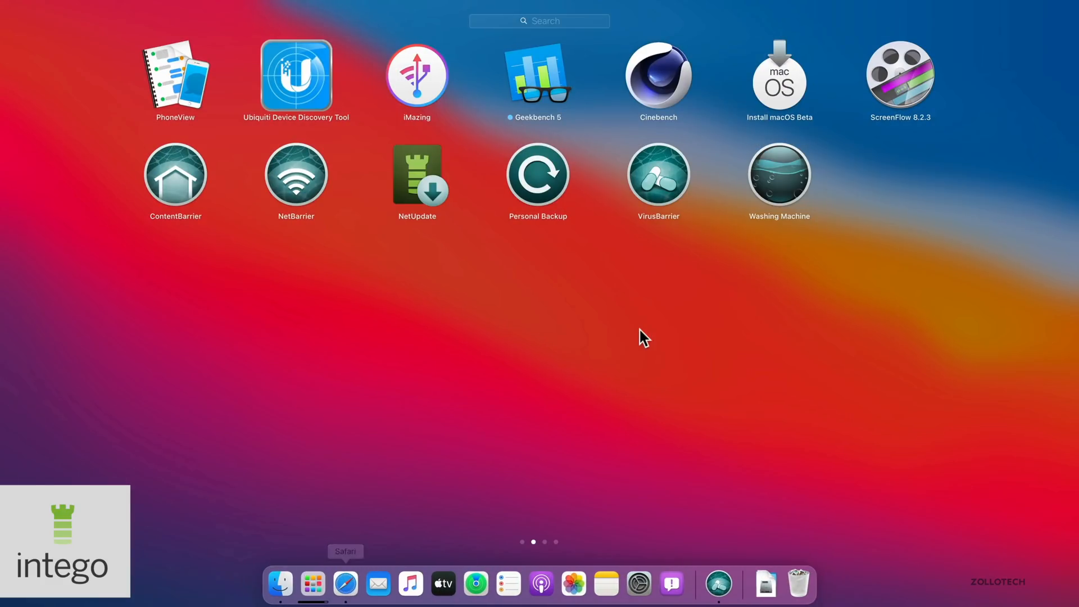
mouse_move(757, 237)
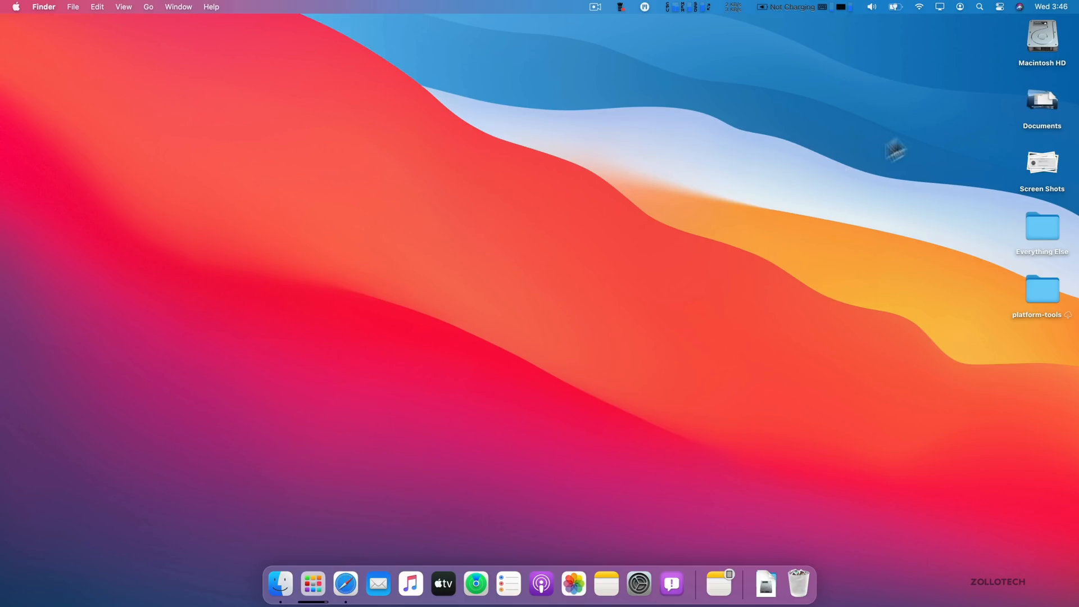
- Raise keyboard brightness in Control Center, then return to the Control Center overview
left_click(941, 11)
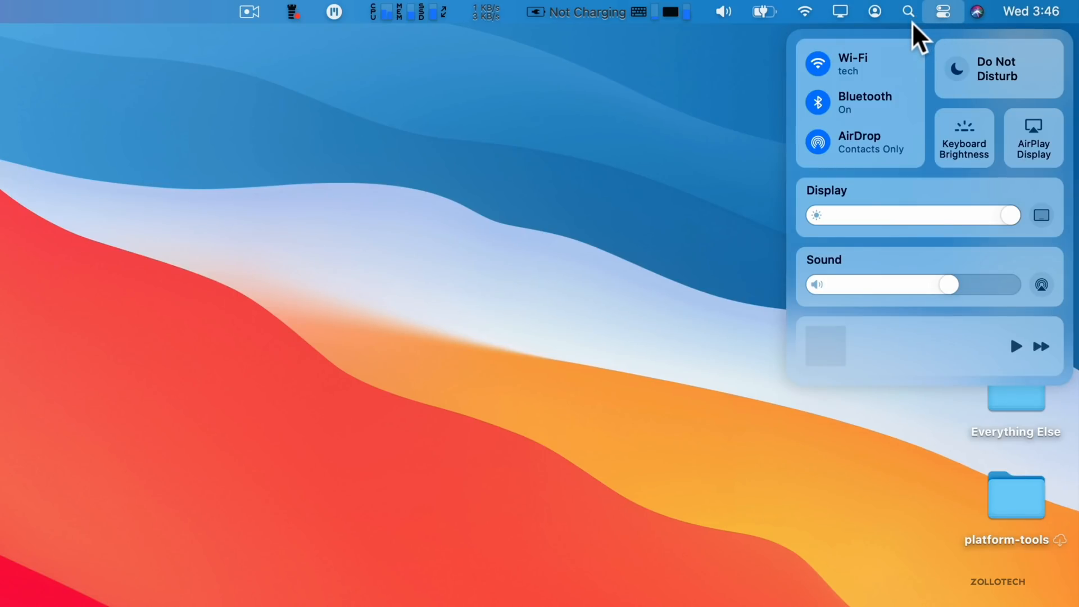
left_click(962, 138)
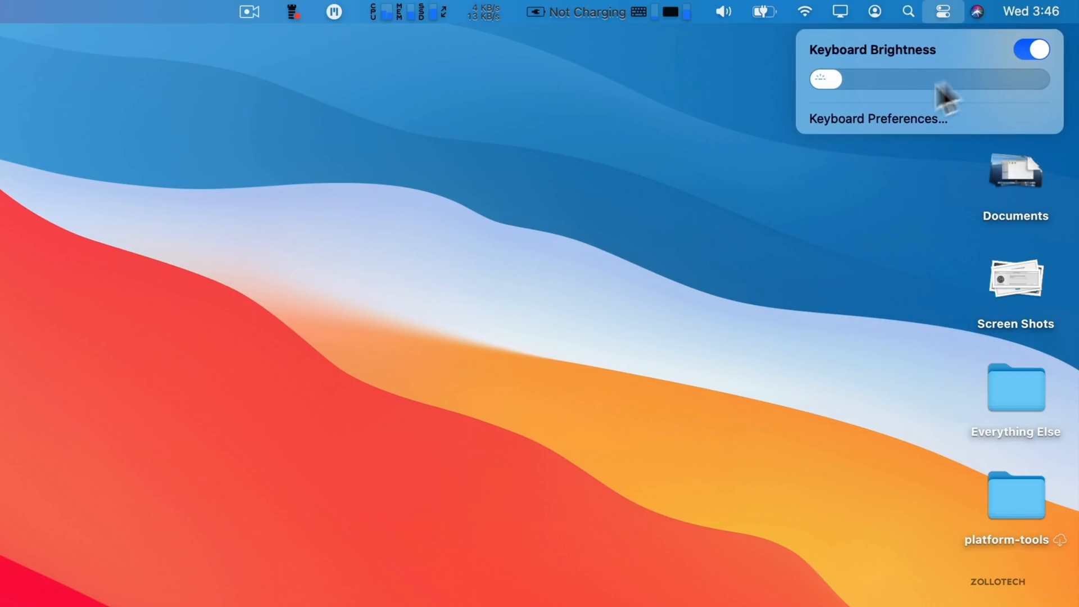
left_click_drag(826, 79, 870, 78)
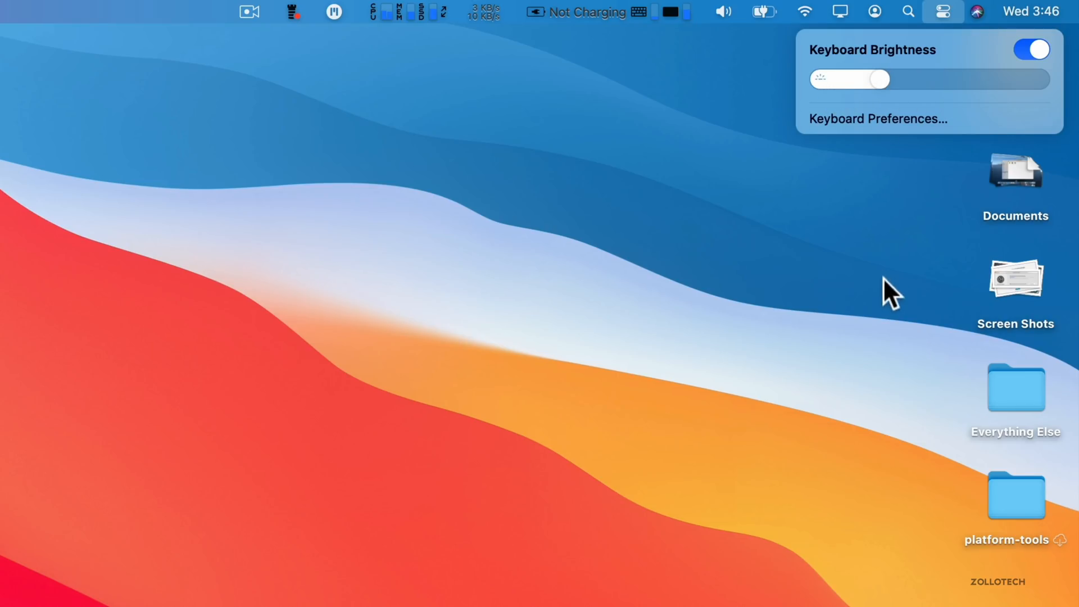
left_click(941, 12)
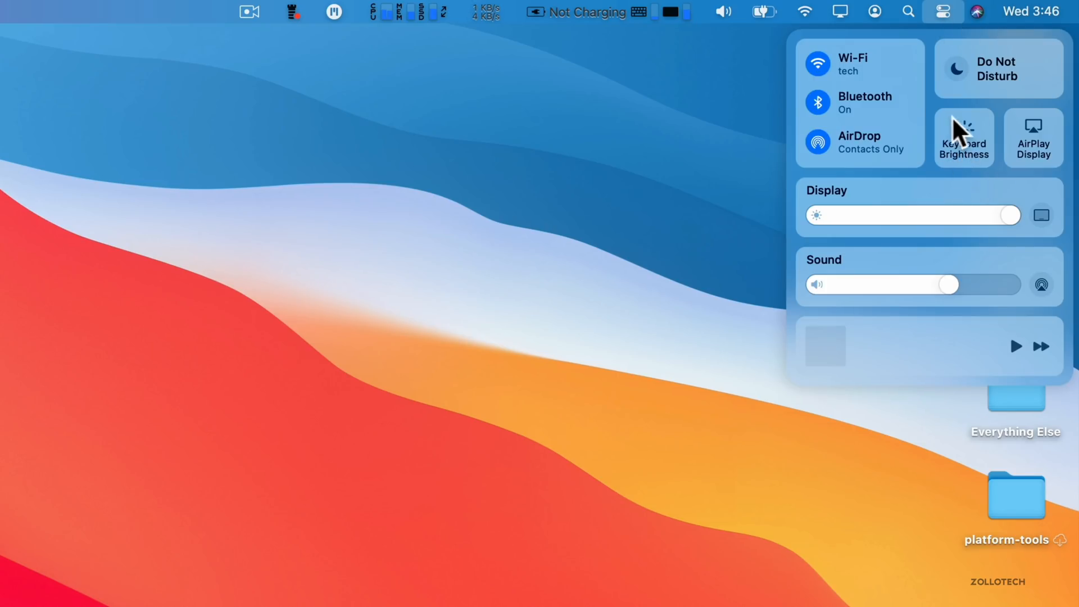
mouse_move(728, 21)
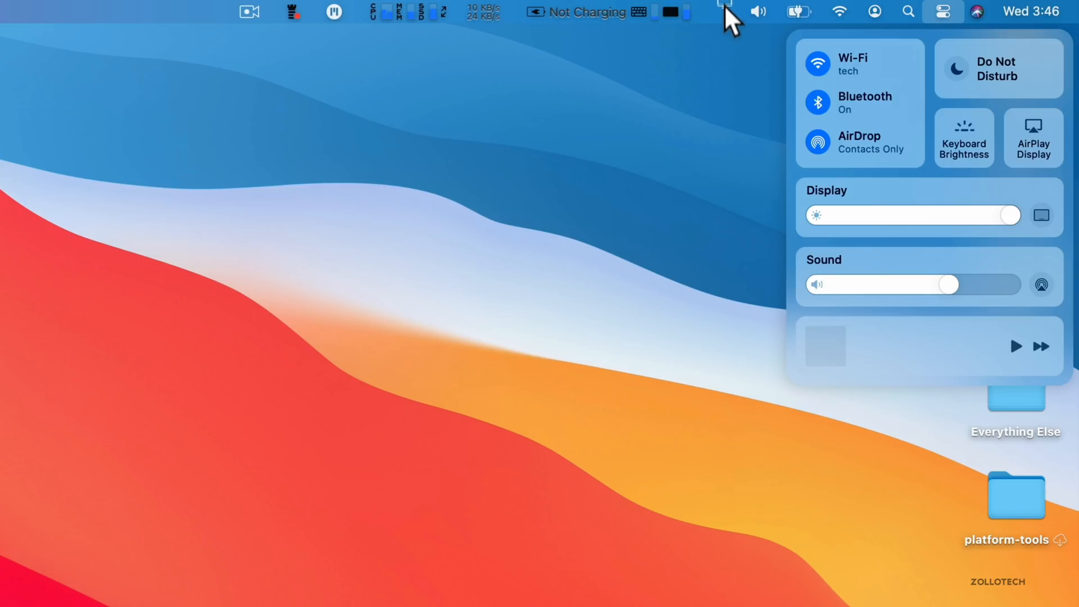
left_click(720, 12)
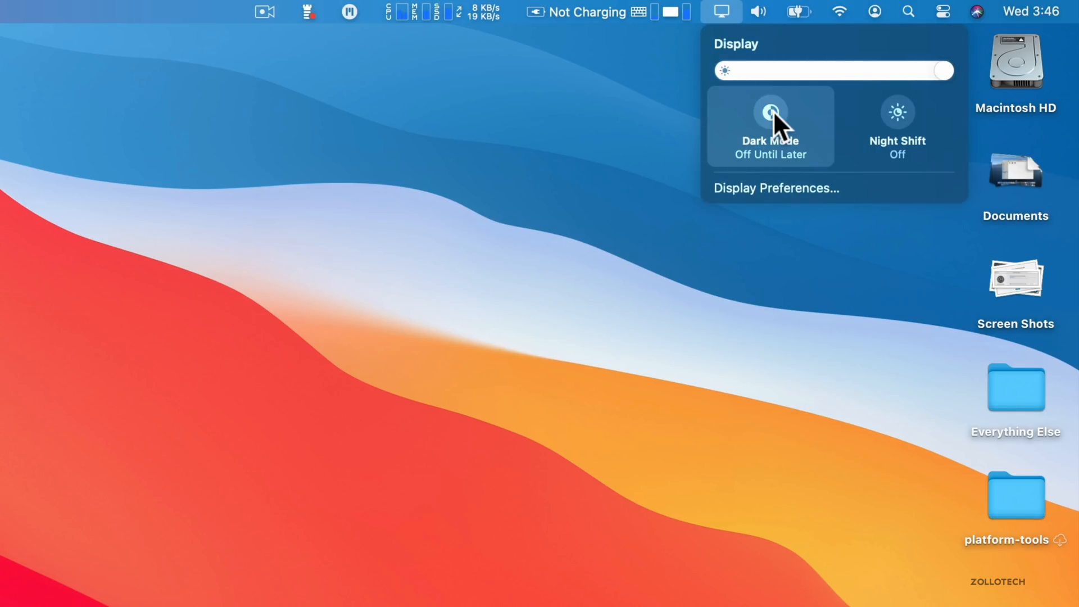
- Turn Dark Mode on from the Display menu, then switch it back off
left_click(769, 114)
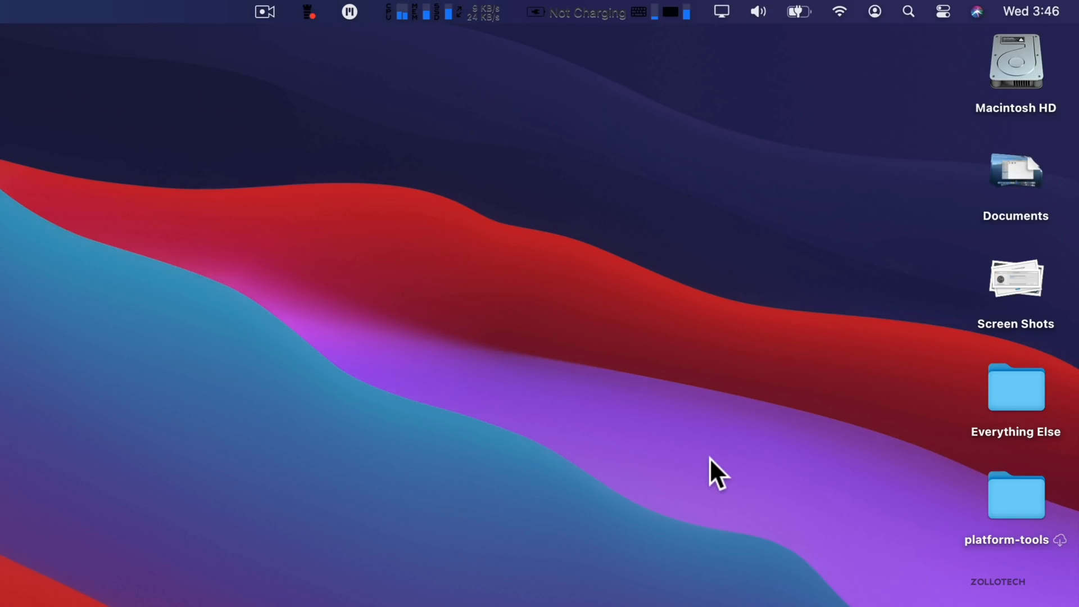
mouse_move(536, 502)
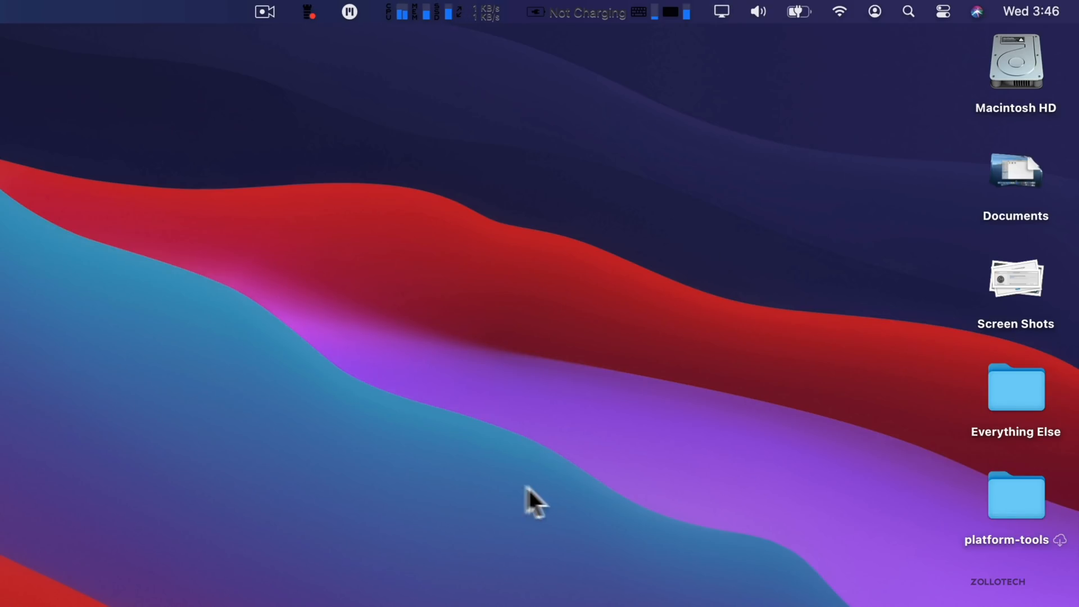
mouse_move(723, 25)
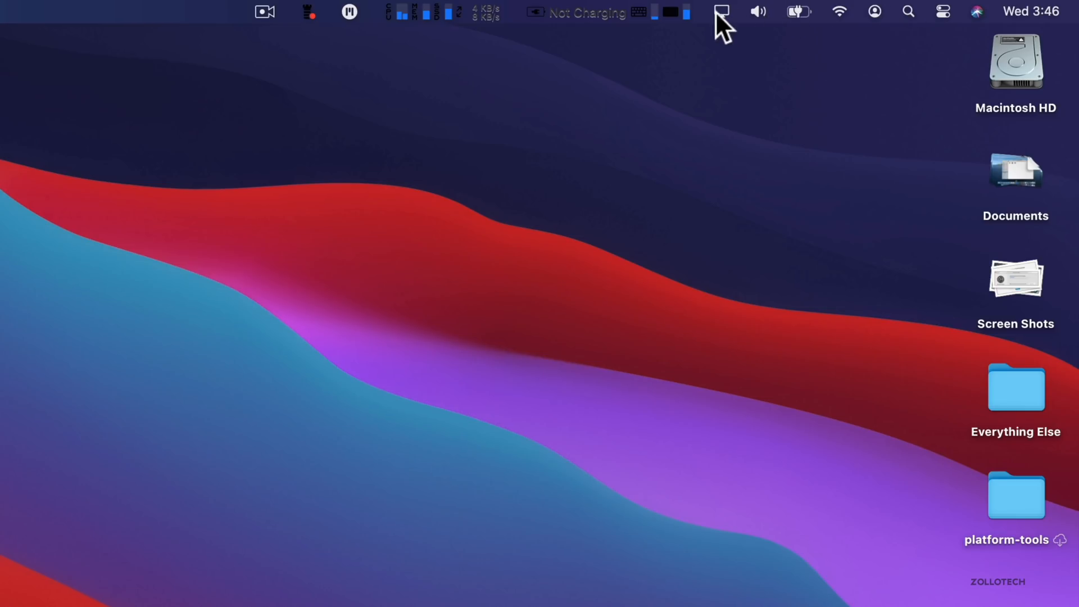
left_click(721, 12)
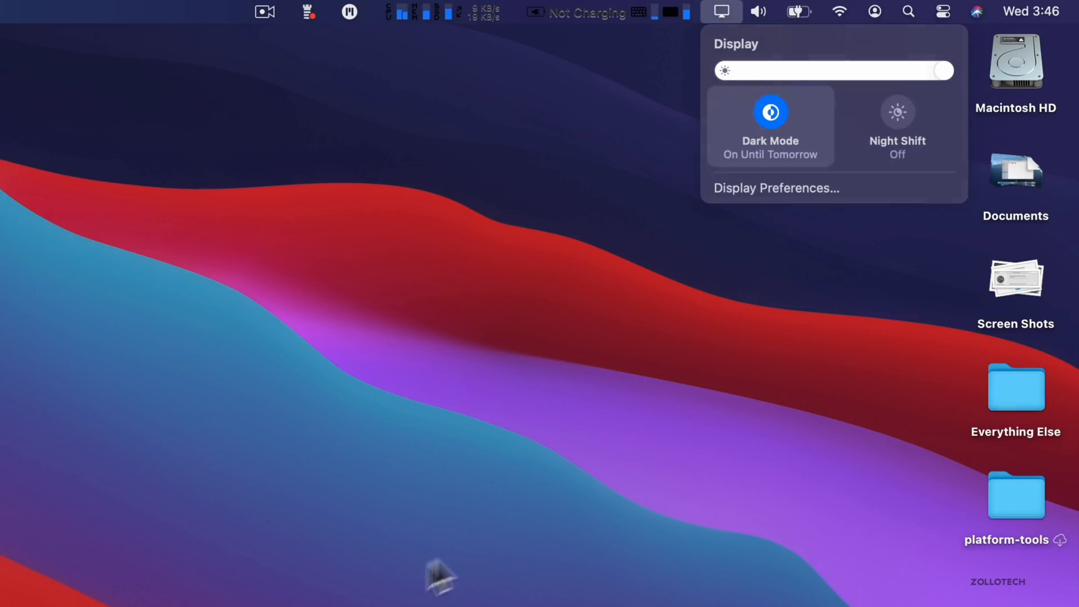
left_click(769, 111)
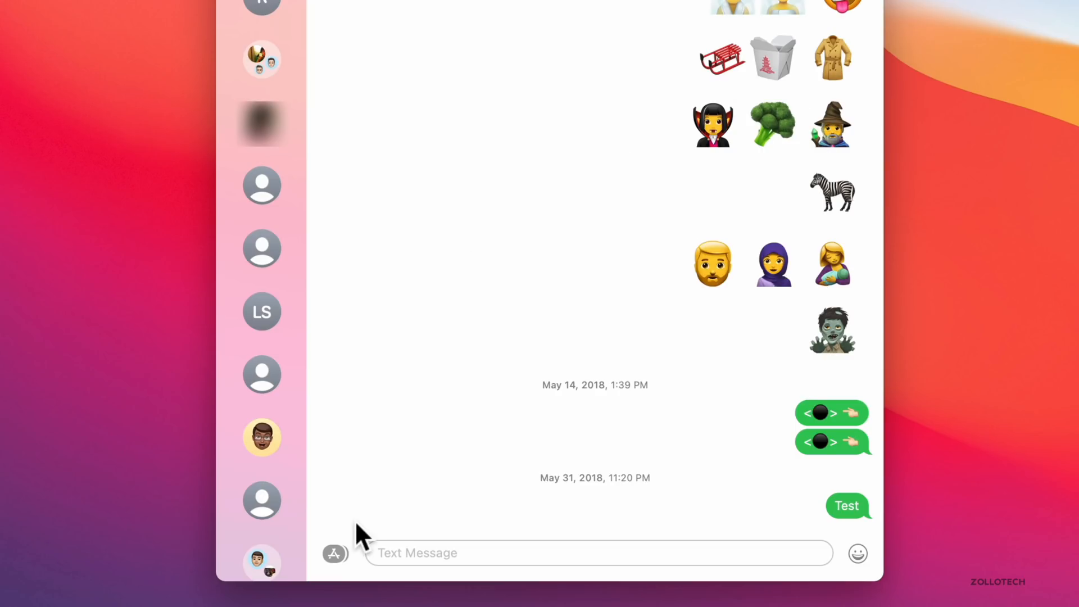
- Add the mind-blown Memoji sticker with text 'Look at this' and preview the Confetti effect
left_click(335, 553)
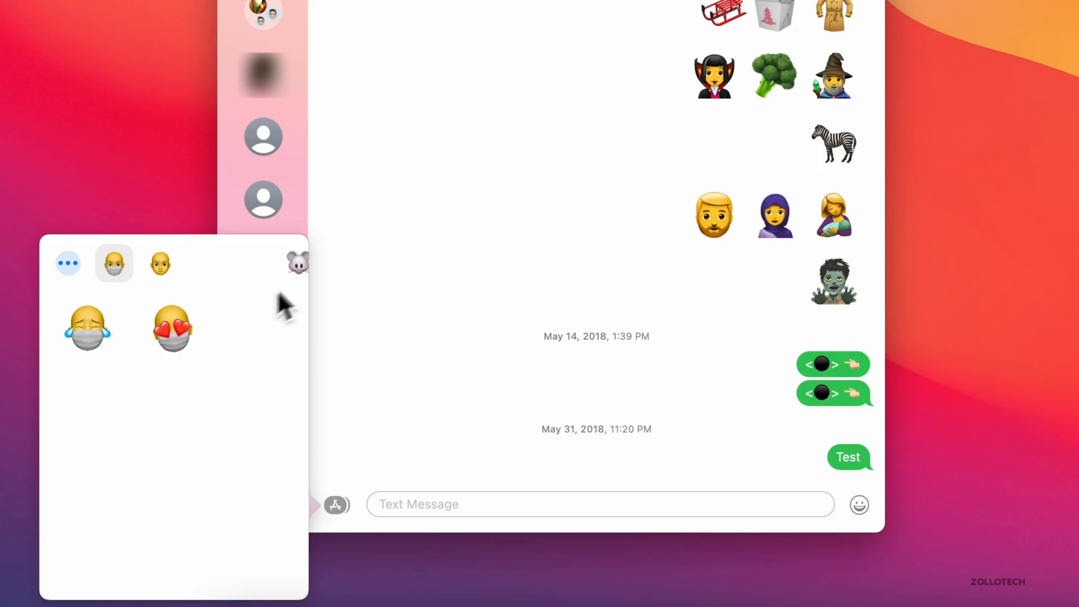
left_click(262, 327)
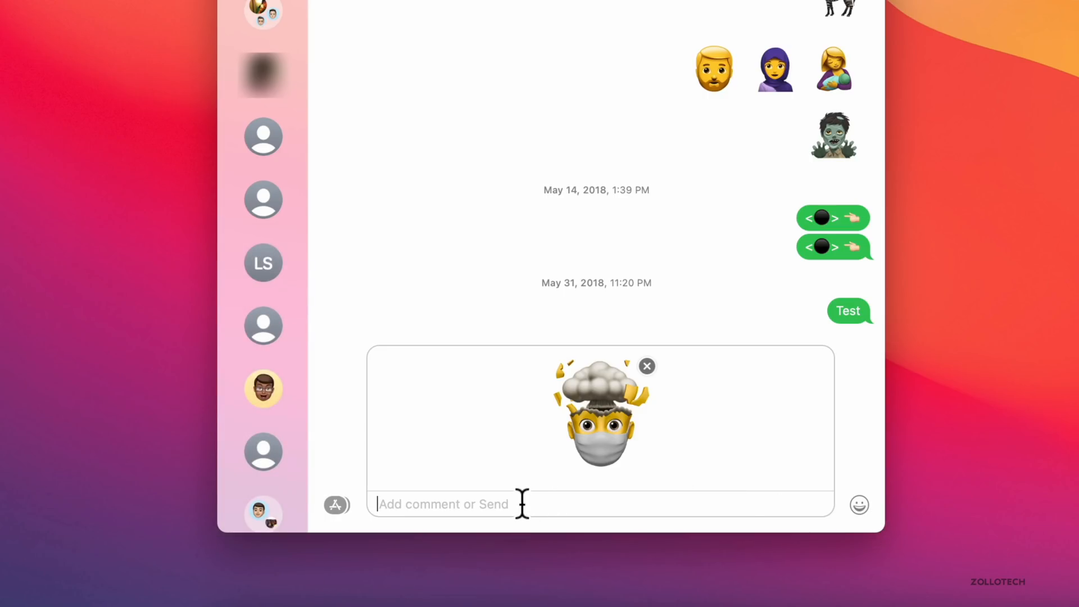
type("Look at thi")
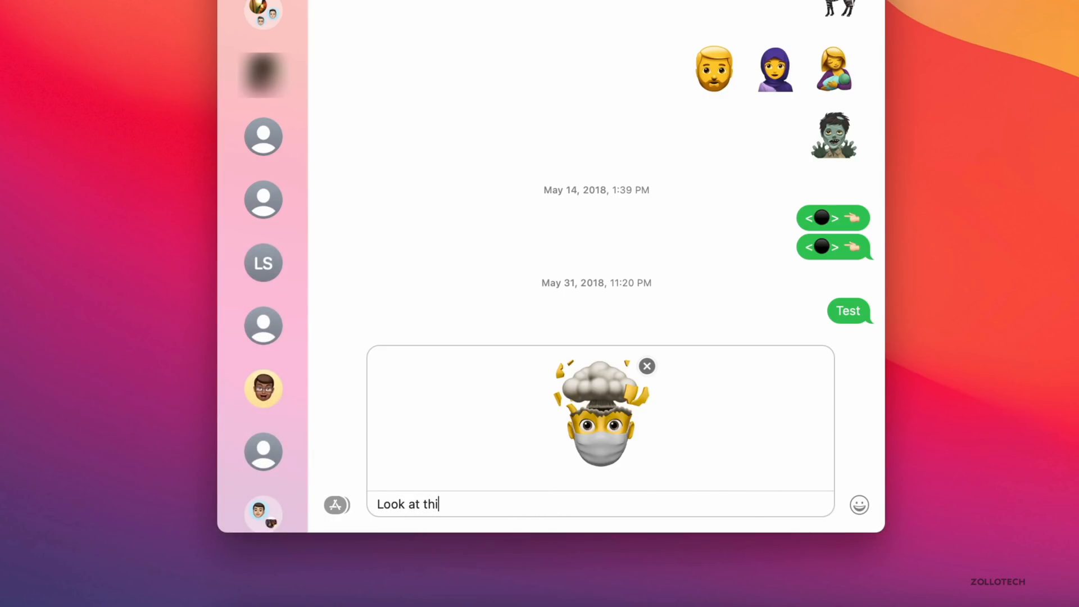
left_click(336, 505)
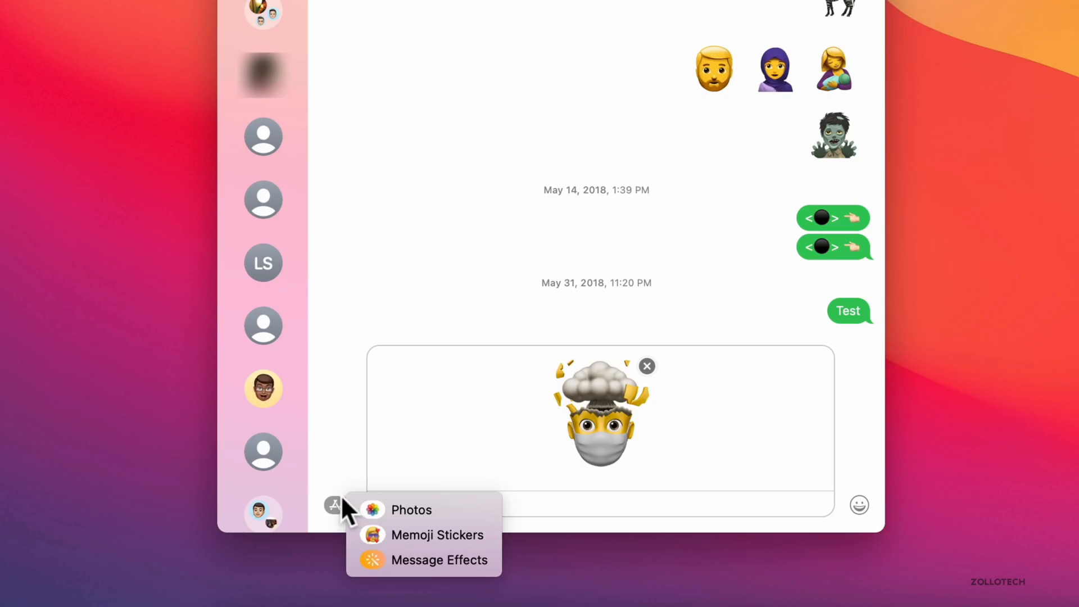
left_click(436, 560)
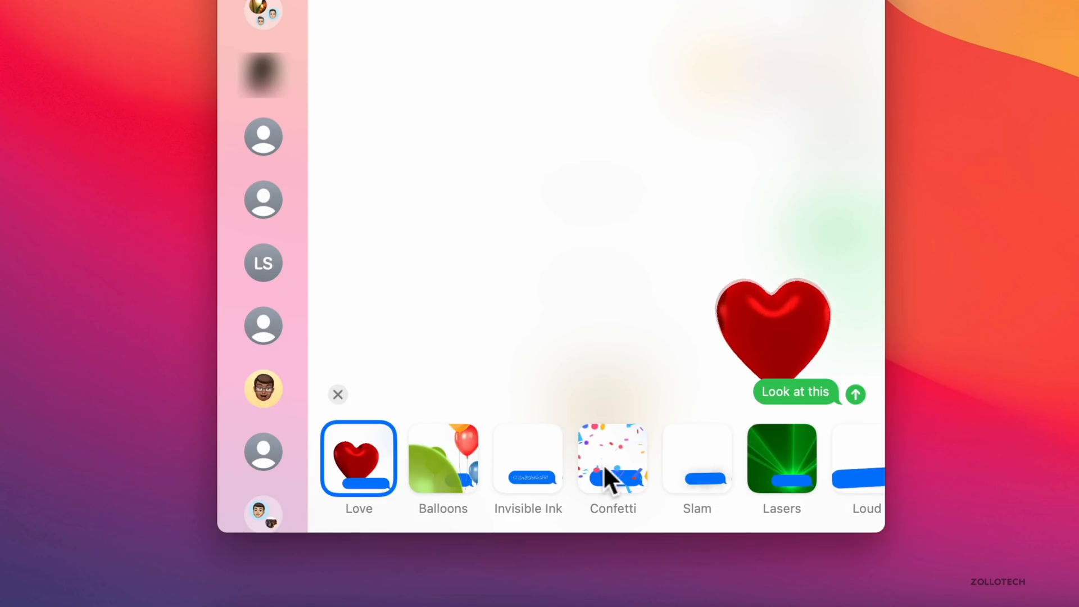
left_click(442, 458)
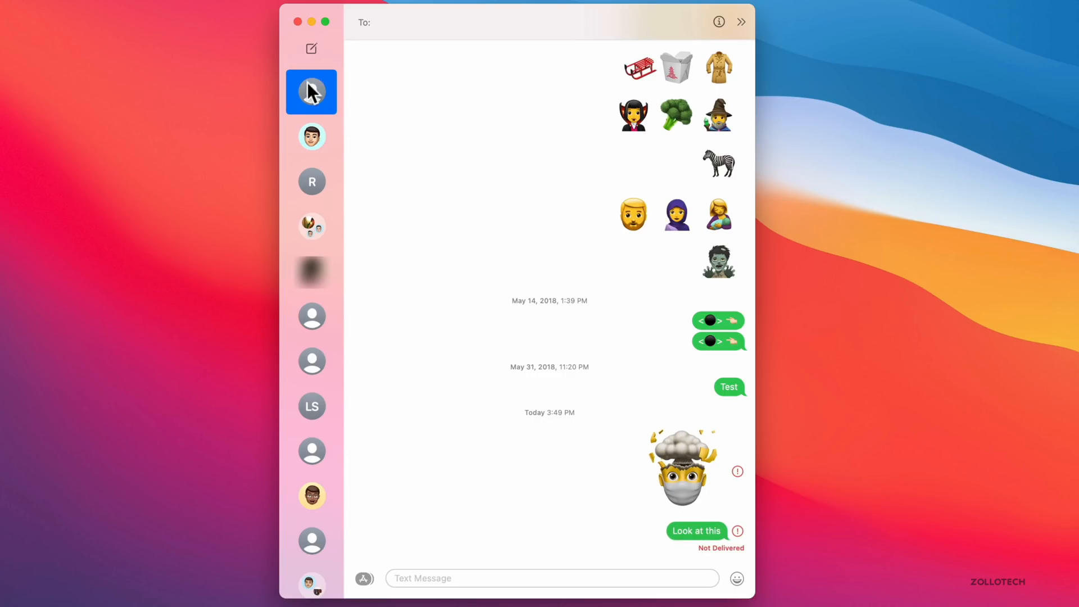
- Pin Zach's second conversation to the top of the Messages sidebar
right_click(311, 91)
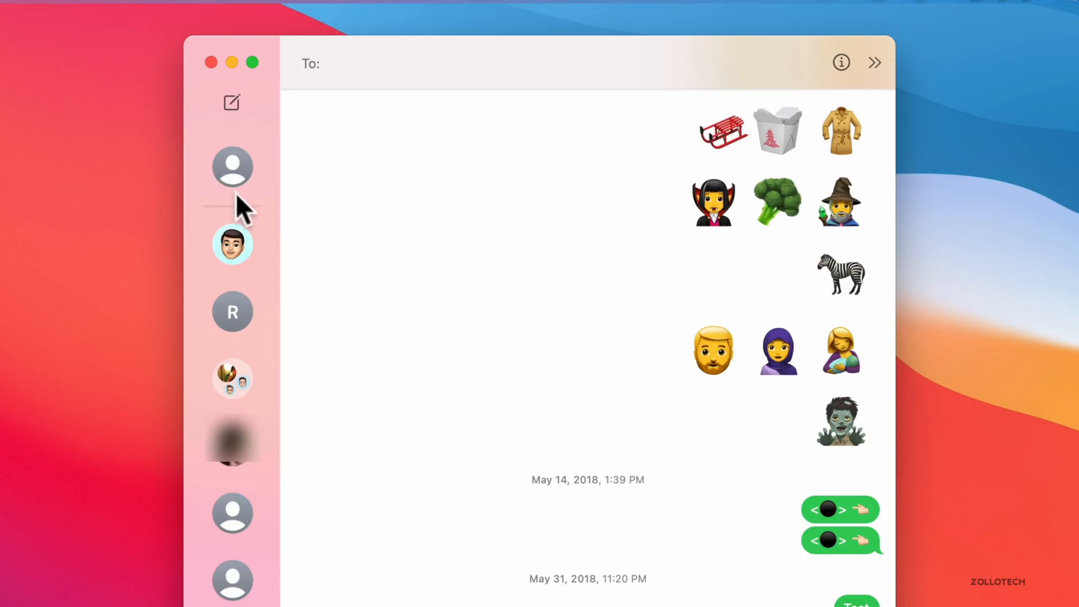
right_click(232, 243)
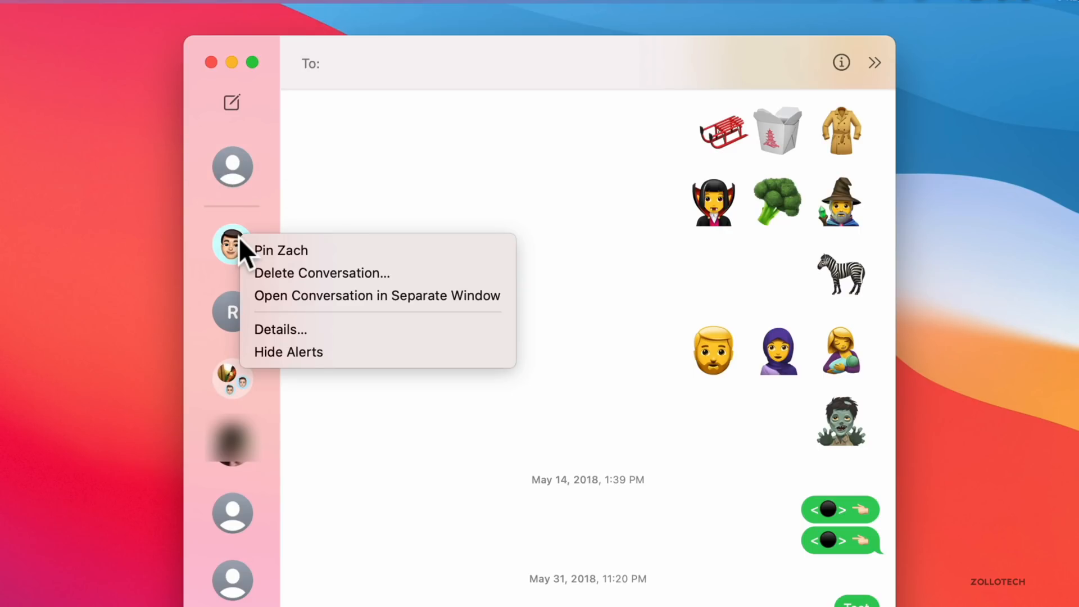
left_click(232, 242)
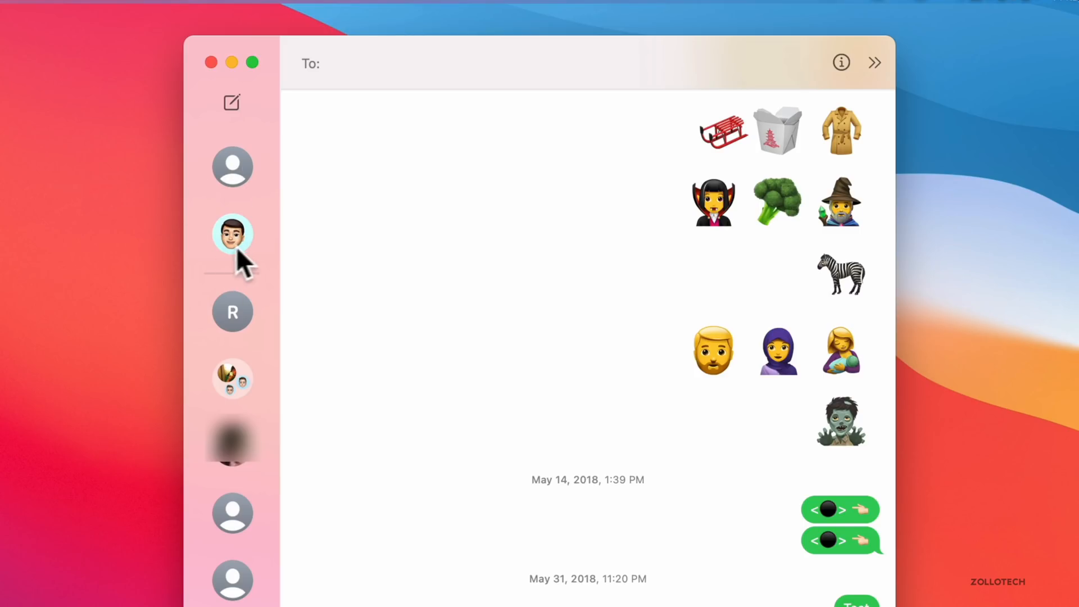
mouse_move(496, 199)
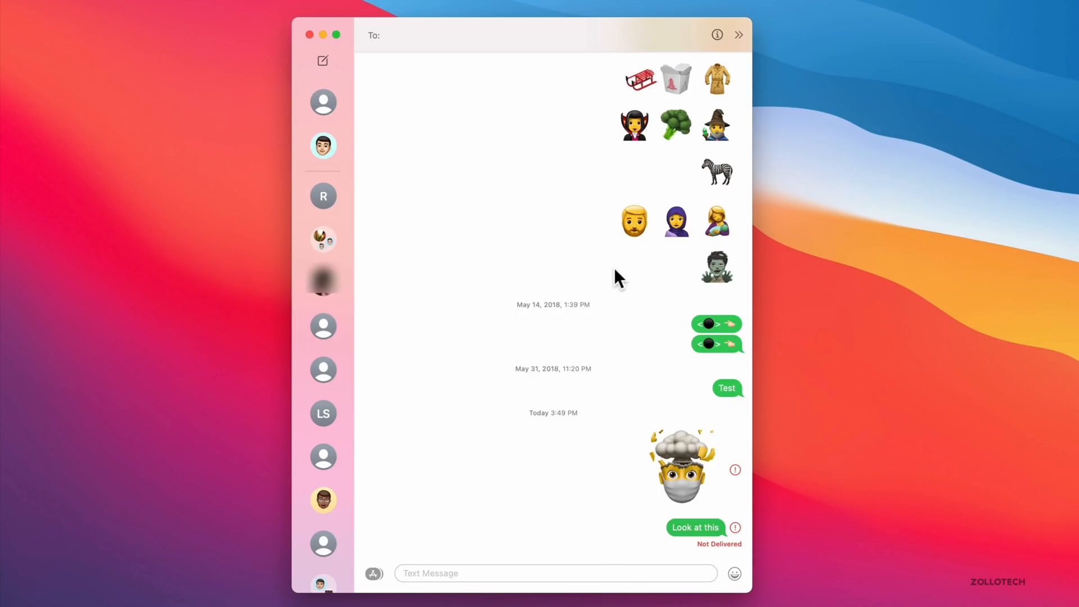
mouse_move(634, 418)
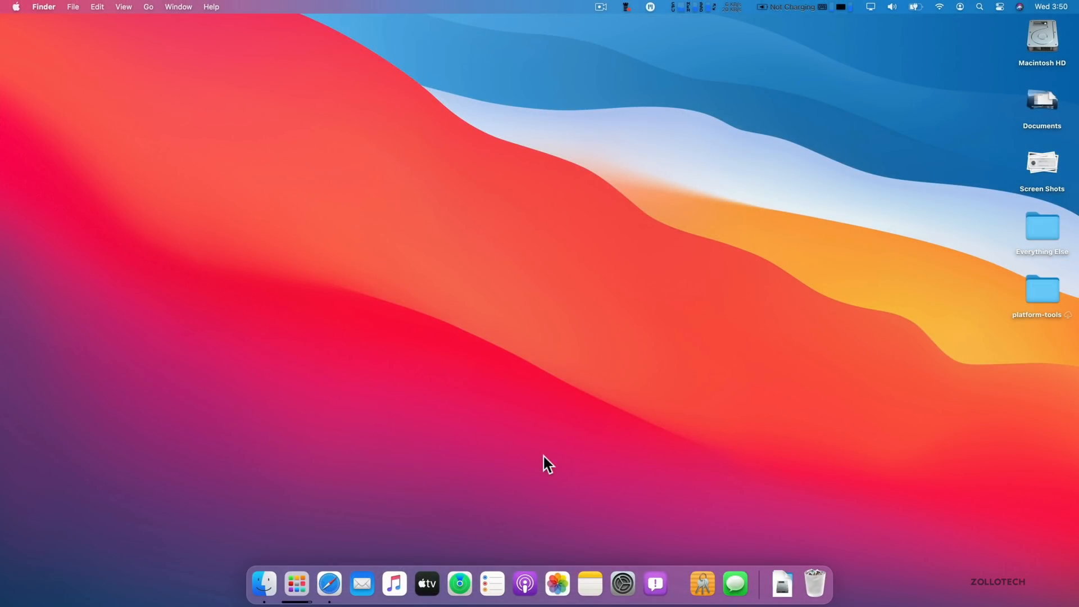
left_click(16, 7)
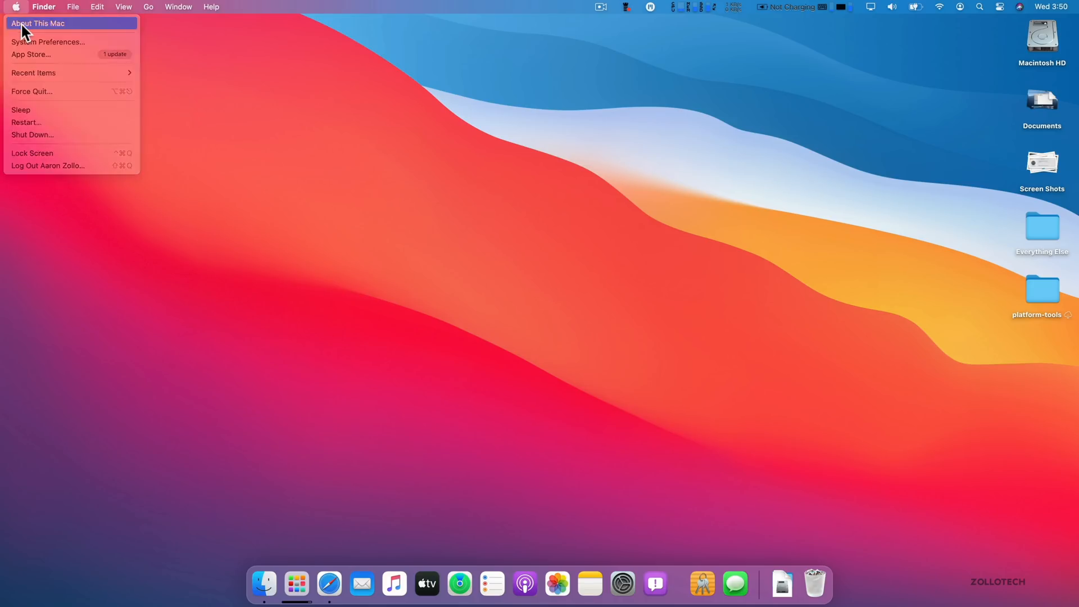
left_click(38, 22)
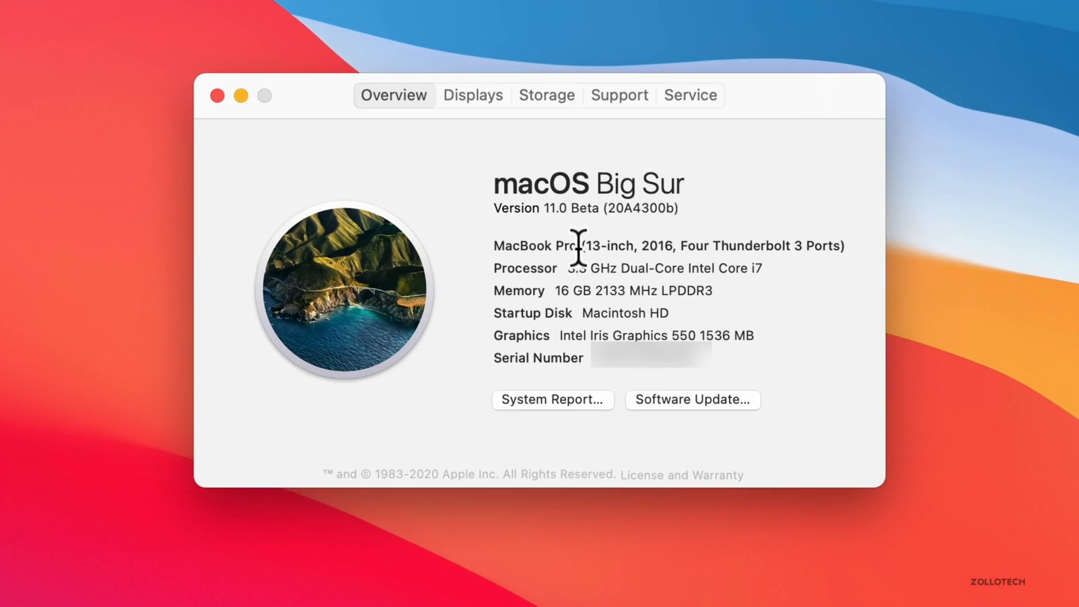
mouse_move(791, 557)
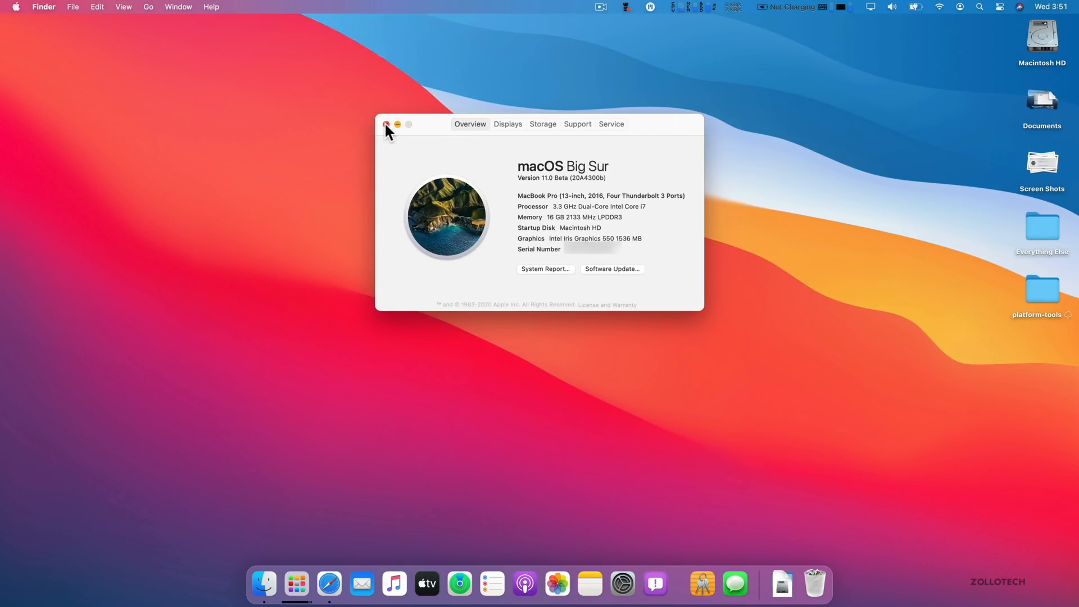
left_click(387, 125)
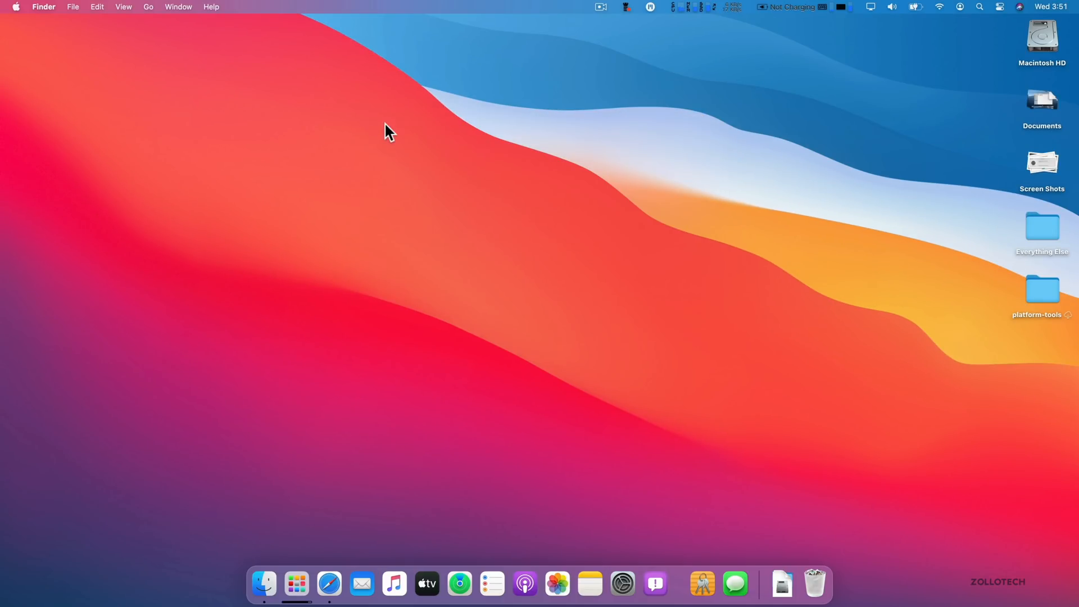
mouse_move(368, 583)
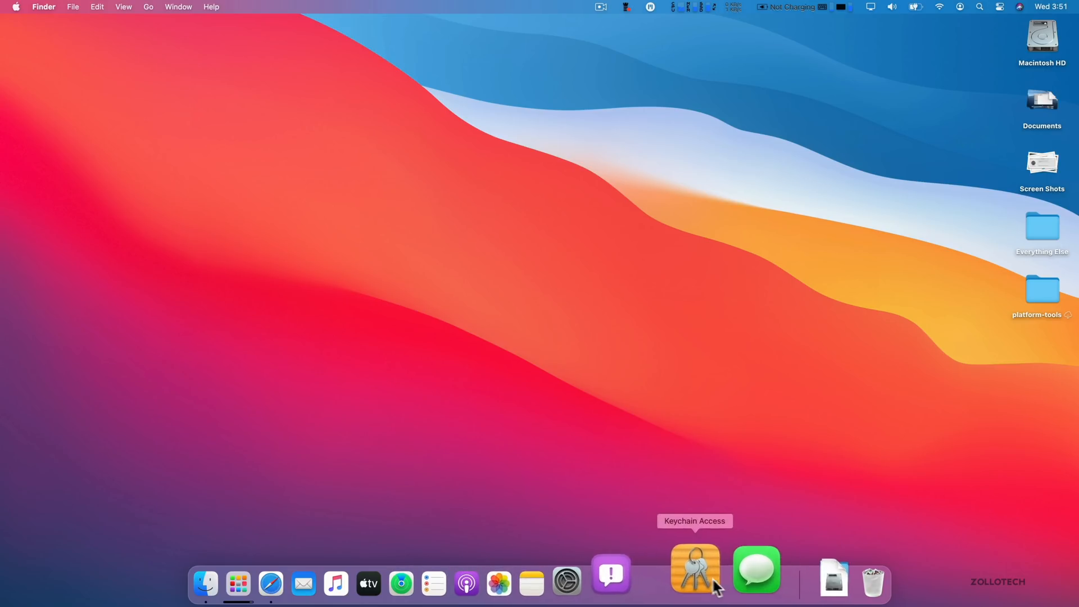
mouse_move(621, 568)
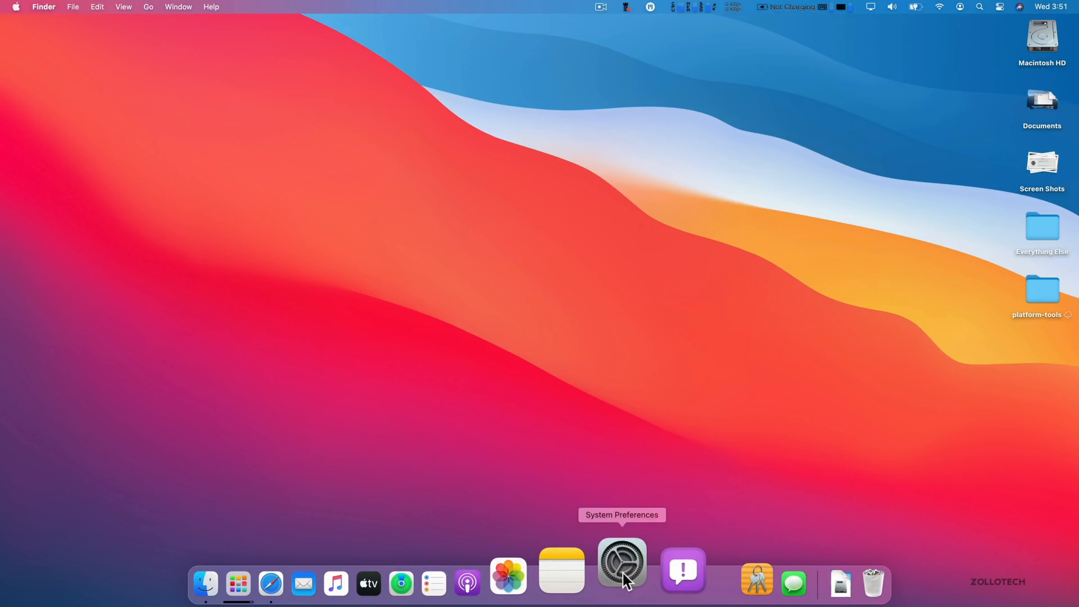
- View the Battery pane's 24-hour usage history, then reopen the System Preferences grid
left_click(621, 570)
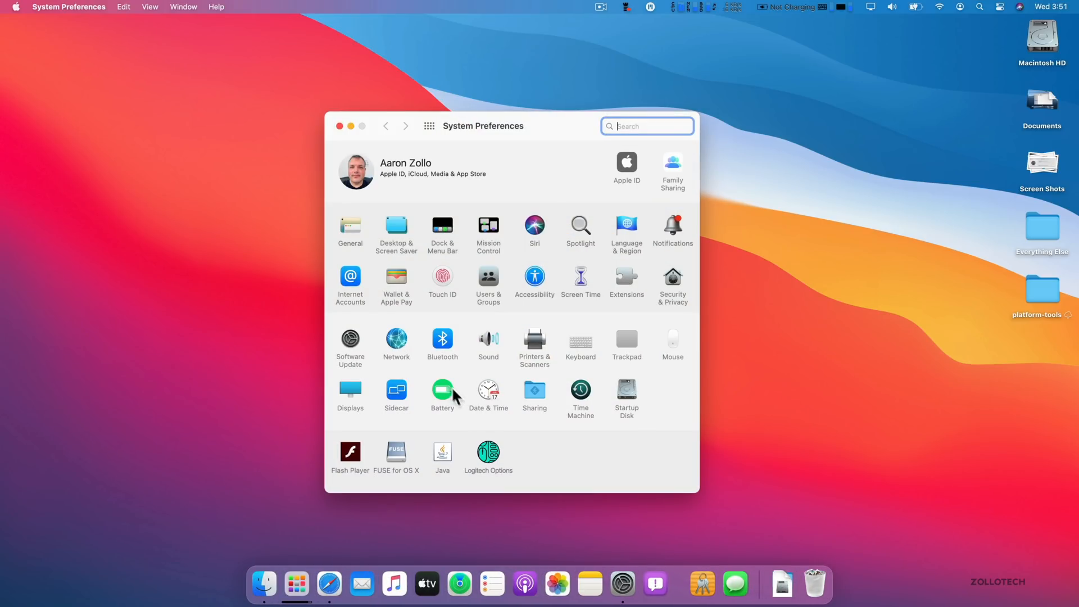
left_click(441, 389)
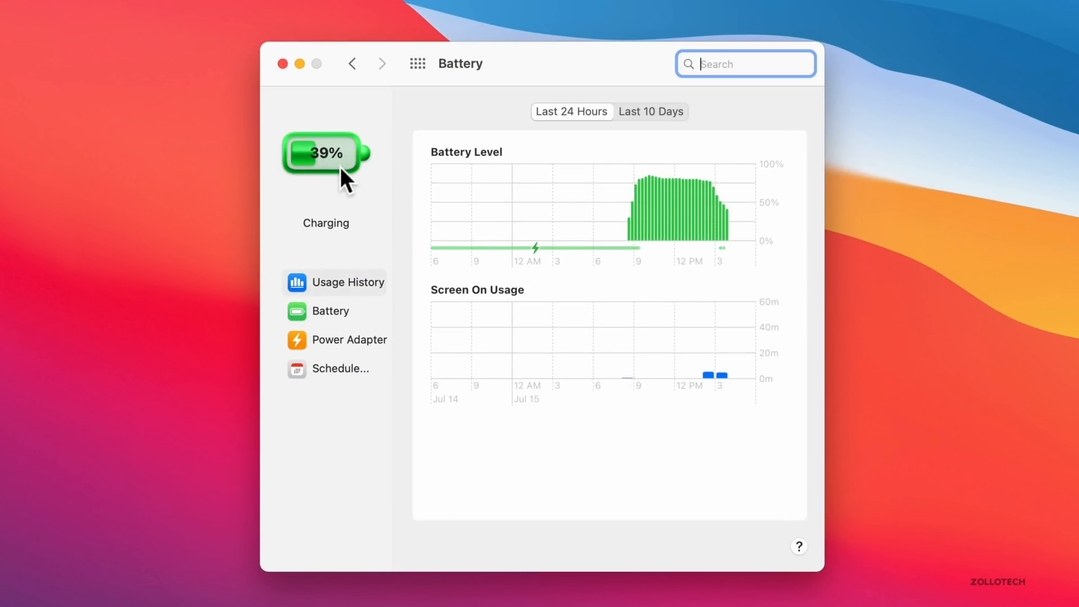
mouse_move(329, 267)
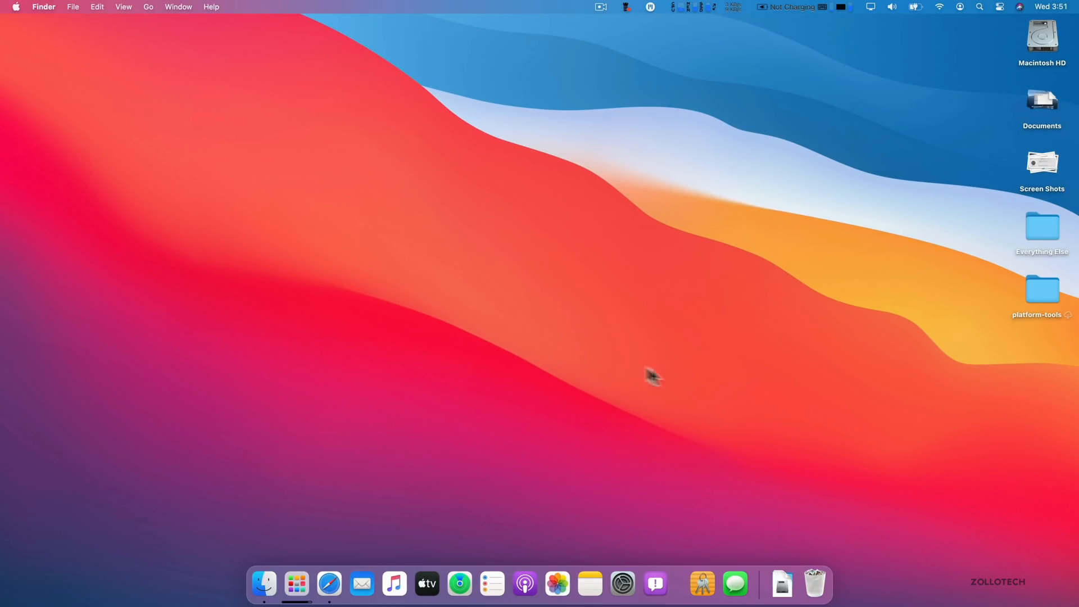
left_click(296, 583)
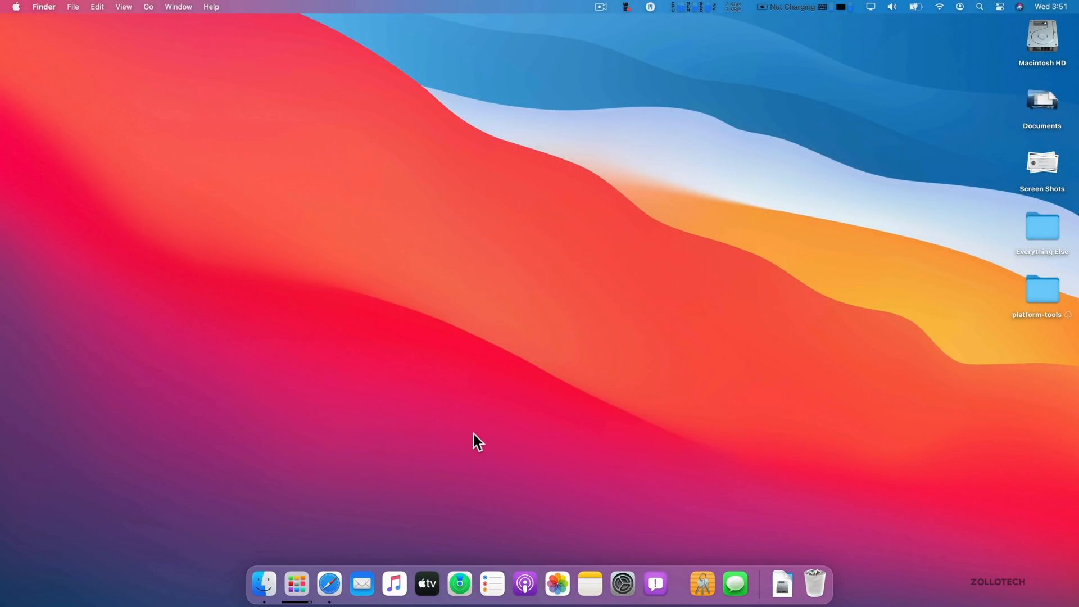
mouse_move(439, 451)
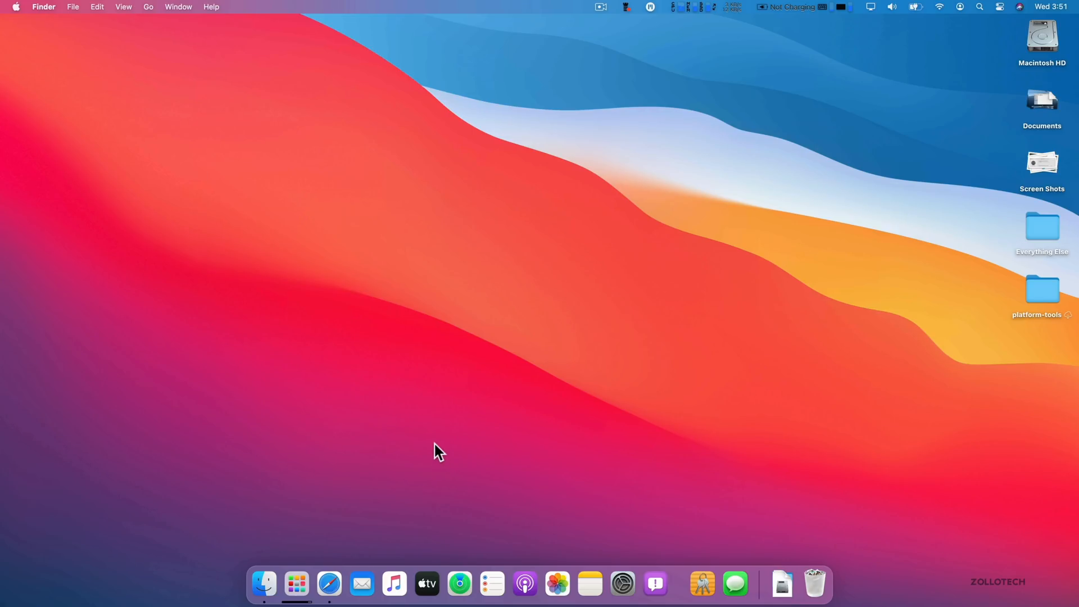
mouse_move(669, 517)
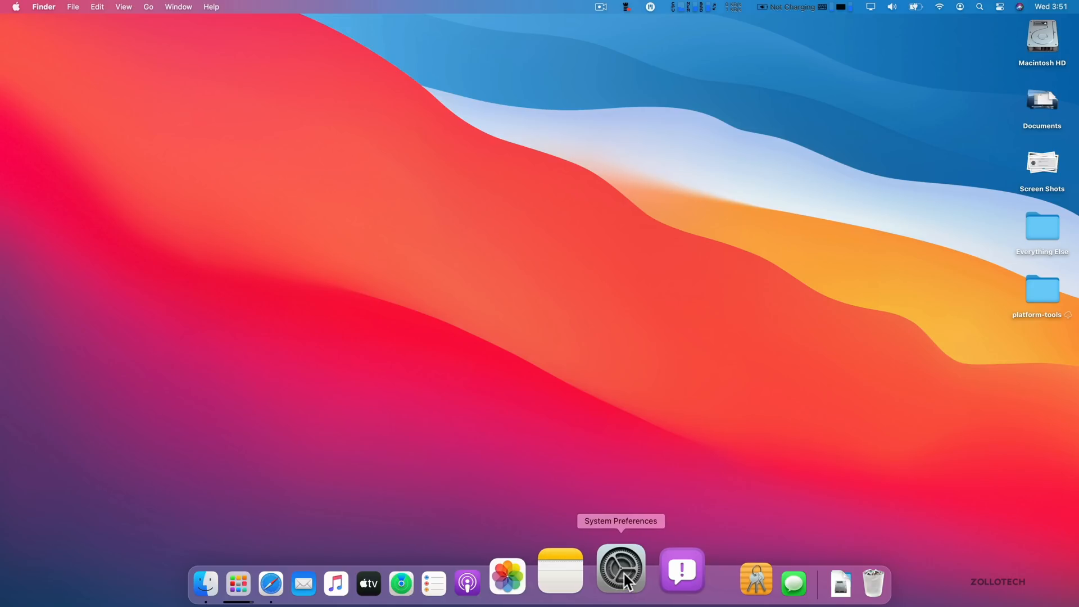
left_click(620, 570)
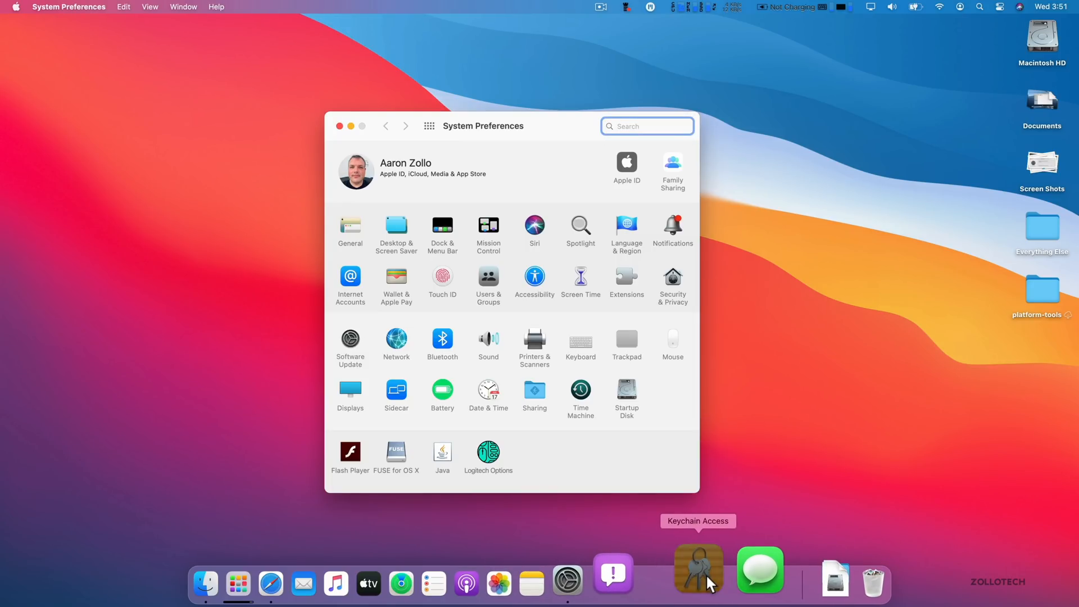
left_click(697, 568)
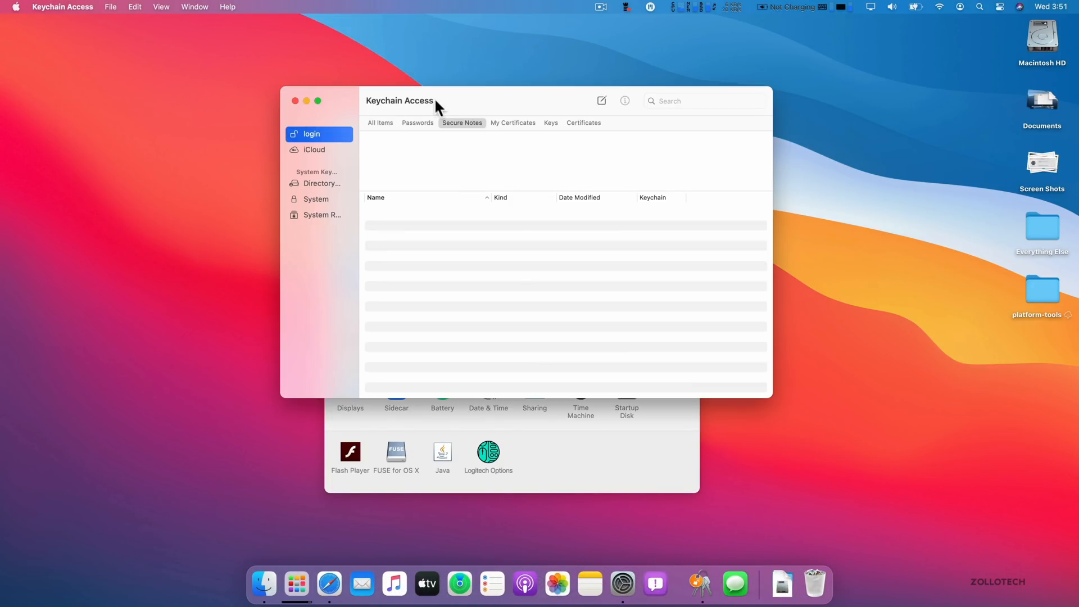
left_click_drag(435, 101, 471, 137)
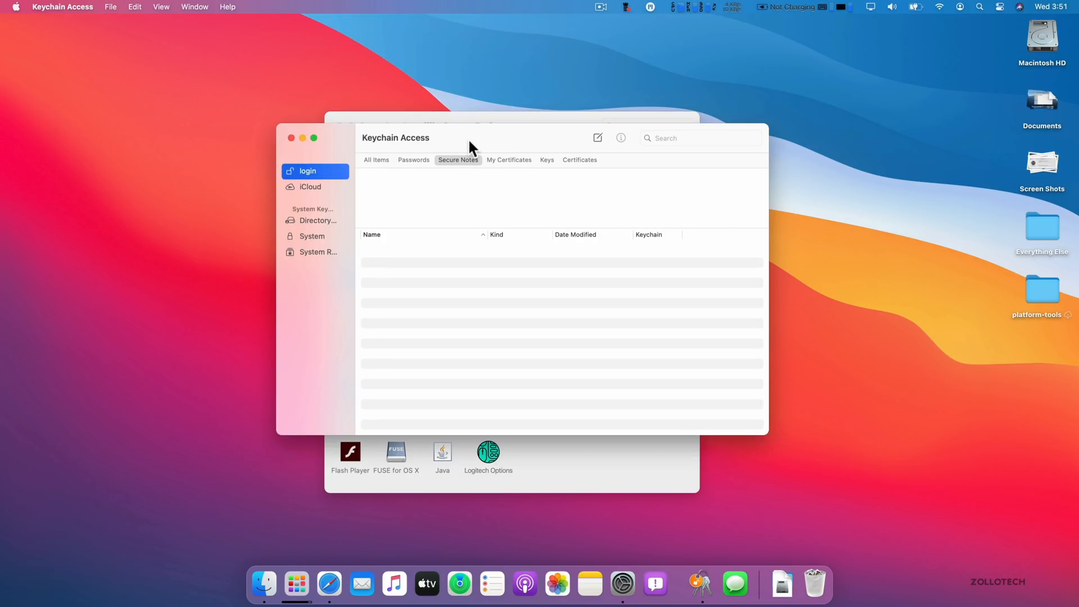
mouse_move(287, 168)
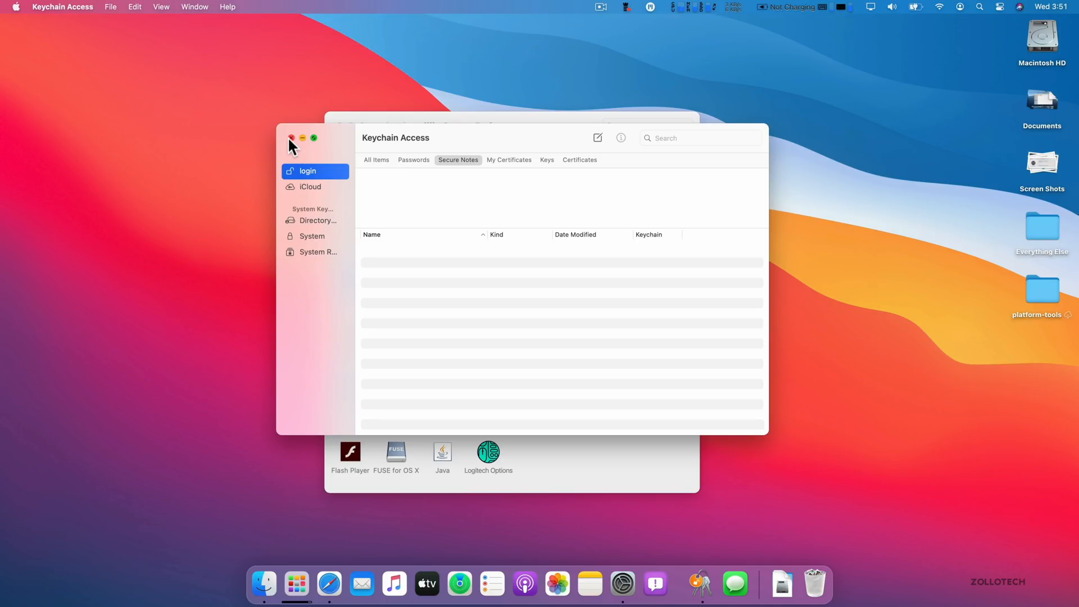
left_click(291, 137)
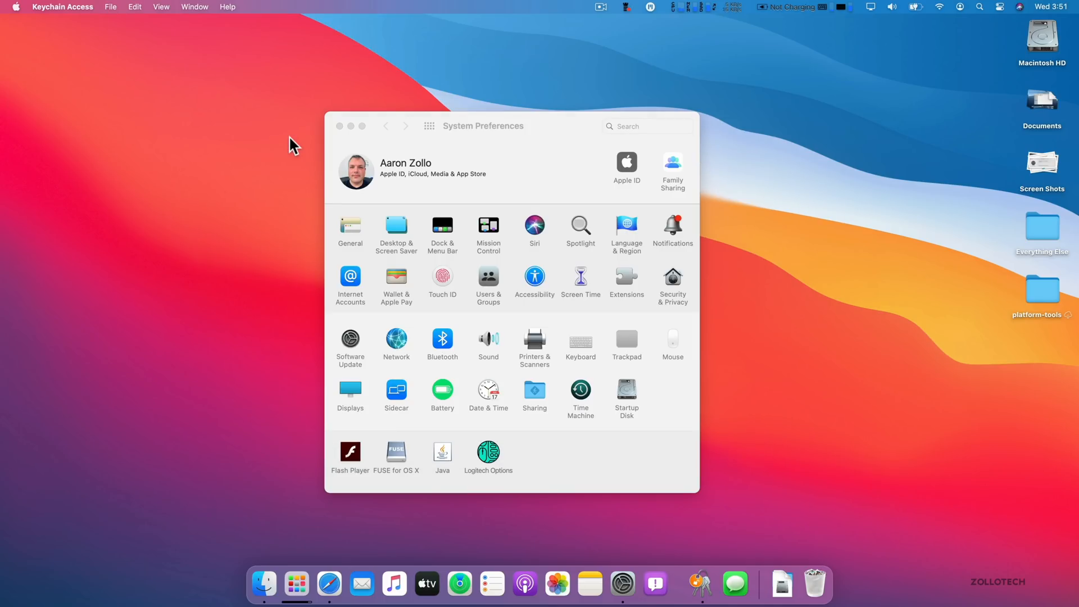
mouse_move(491, 162)
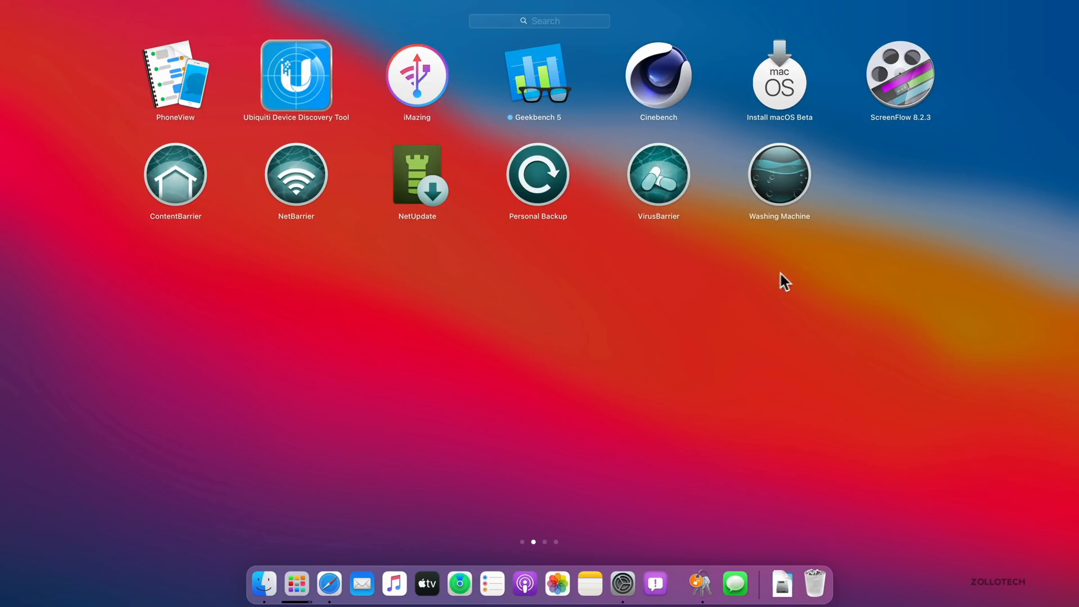
mouse_move(640, 292)
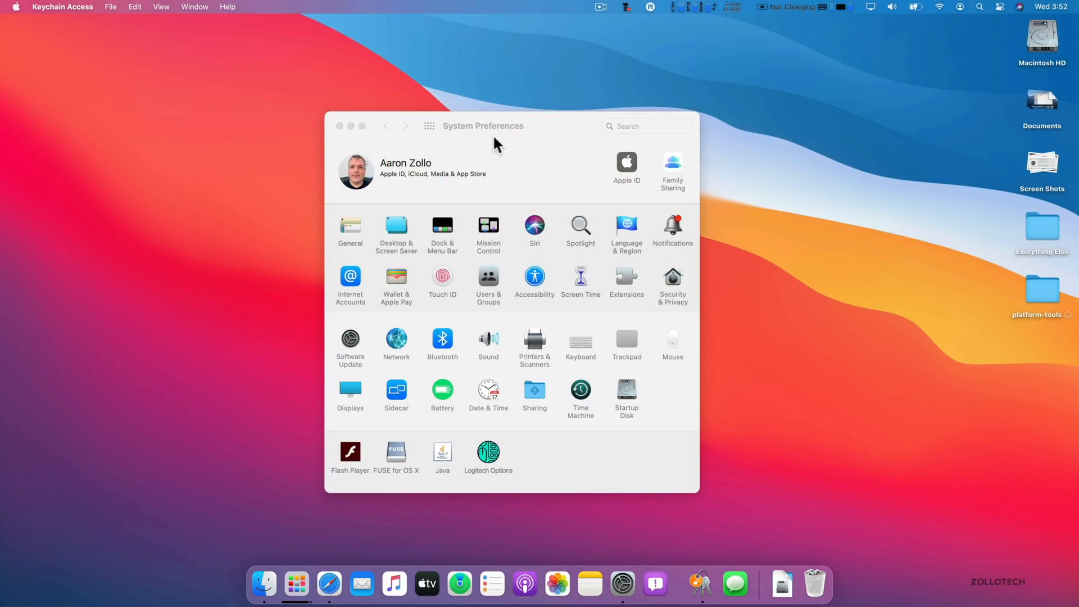
mouse_move(510, 177)
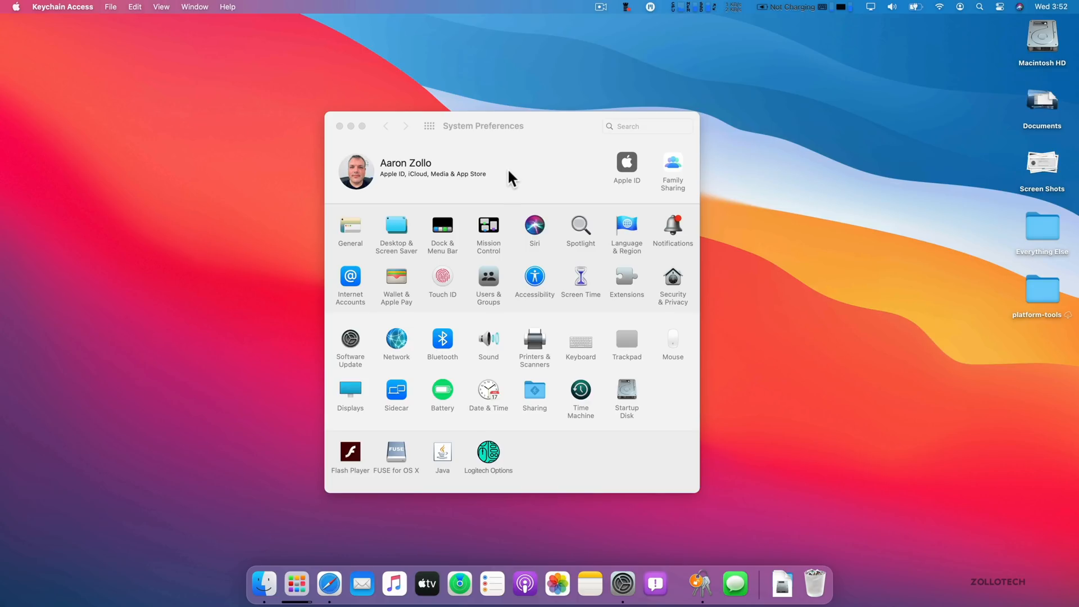
mouse_move(626, 187)
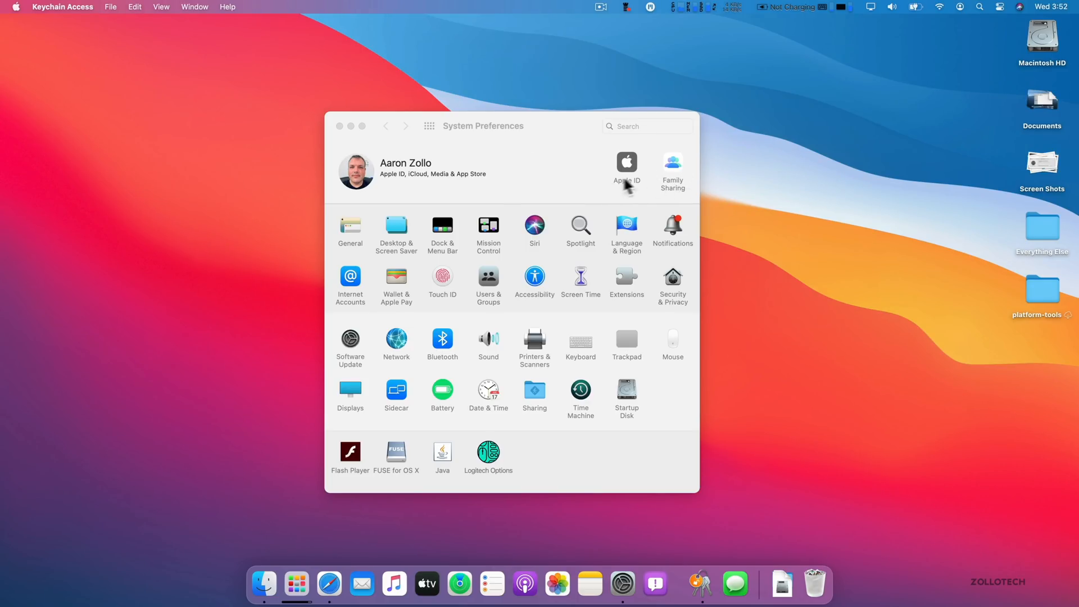
mouse_move(340, 128)
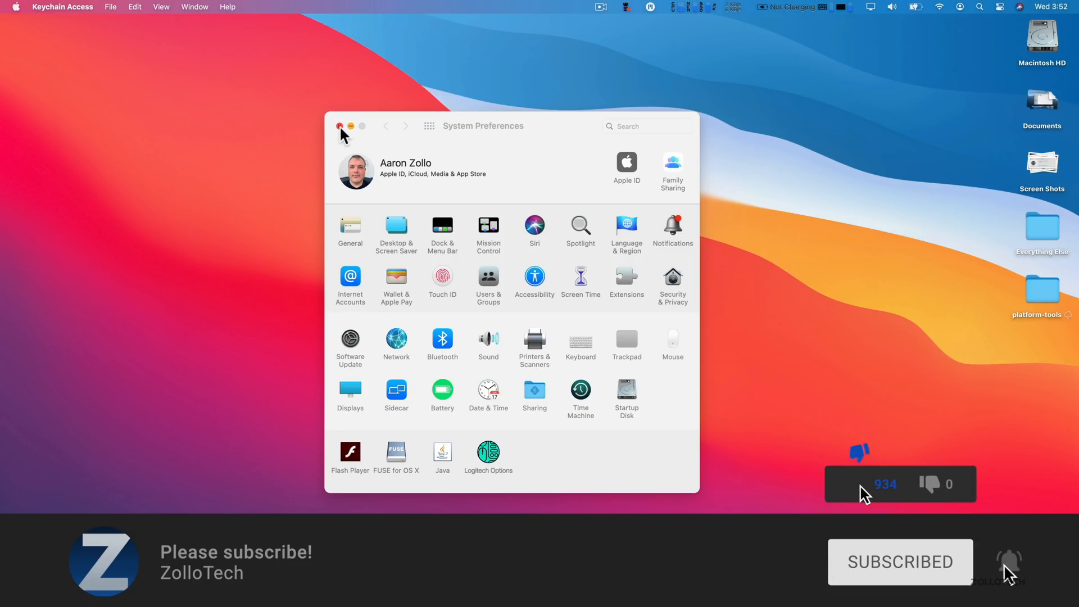
- Close the System Preferences window, leaving an empty desktop
left_click(338, 126)
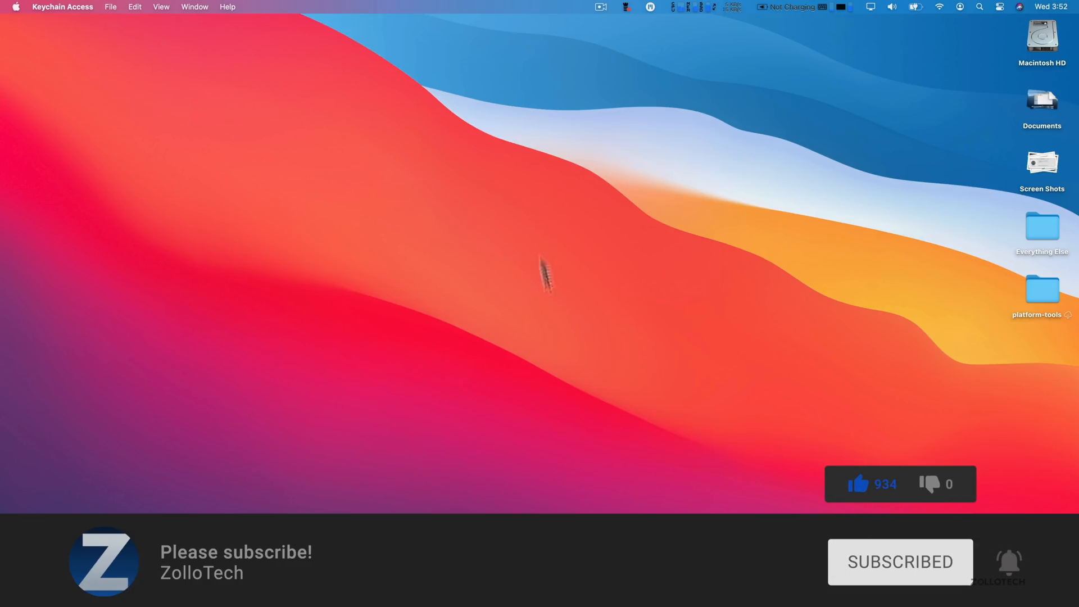